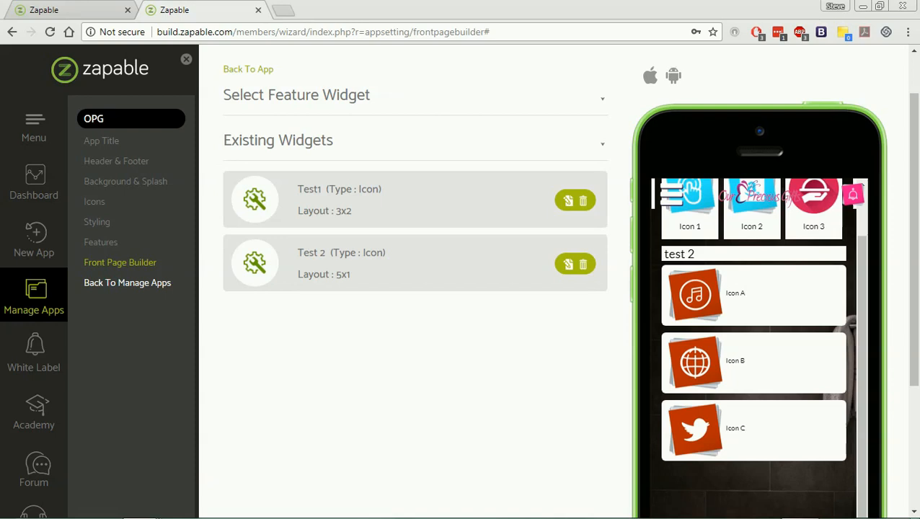
pyautogui.moveTo(126, 181)
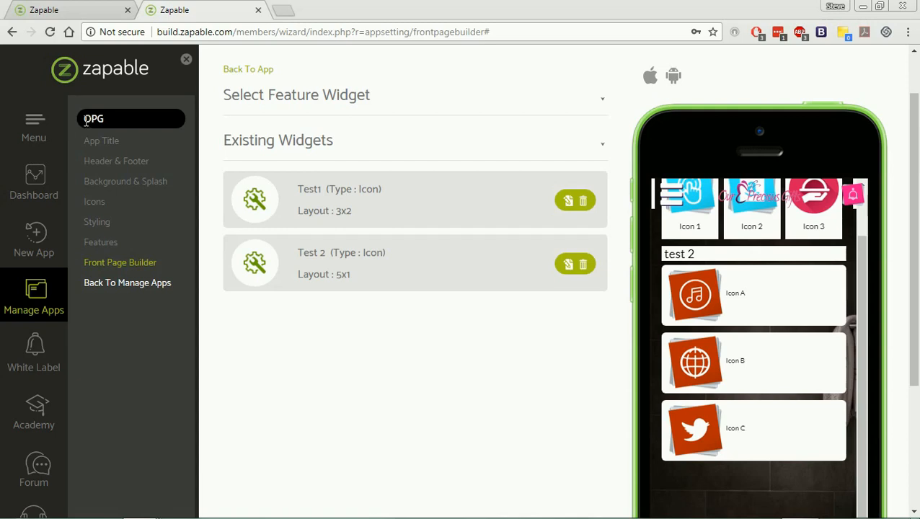
# Expand the feature widget catalogue for OPG and page back to Form Builder and Shopify
pyautogui.doubleClick(94, 118)
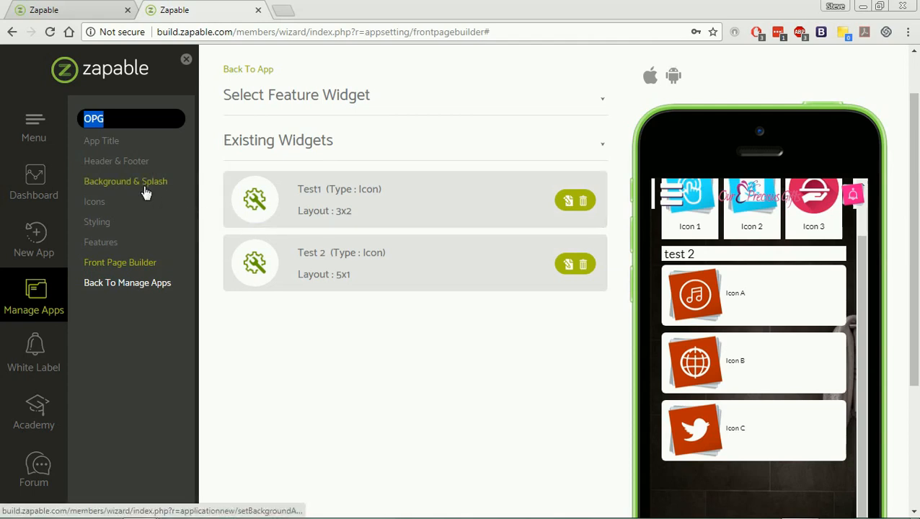
pyautogui.moveTo(181, 309)
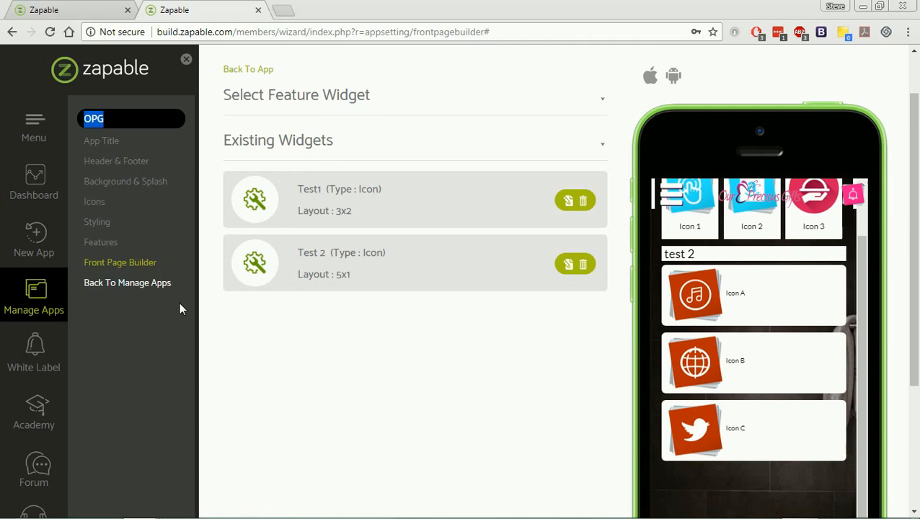
pyautogui.click(415, 263)
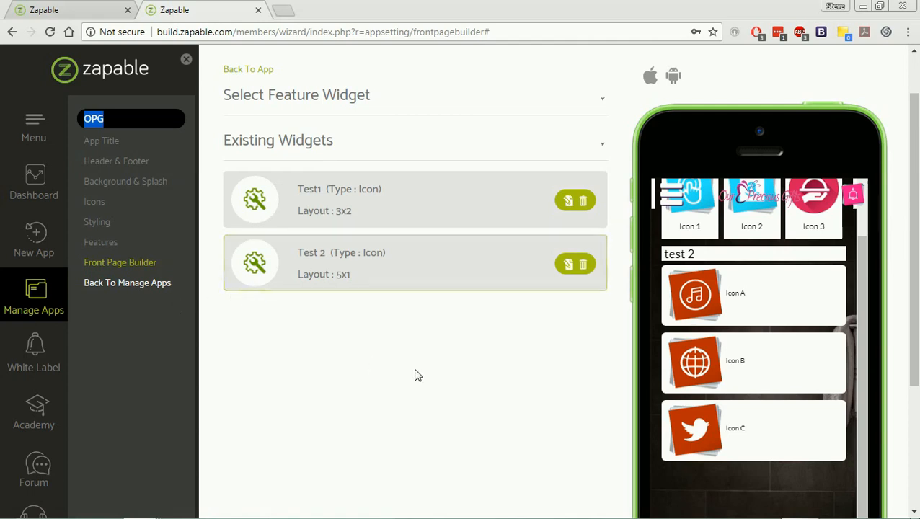
pyautogui.moveTo(359, 290)
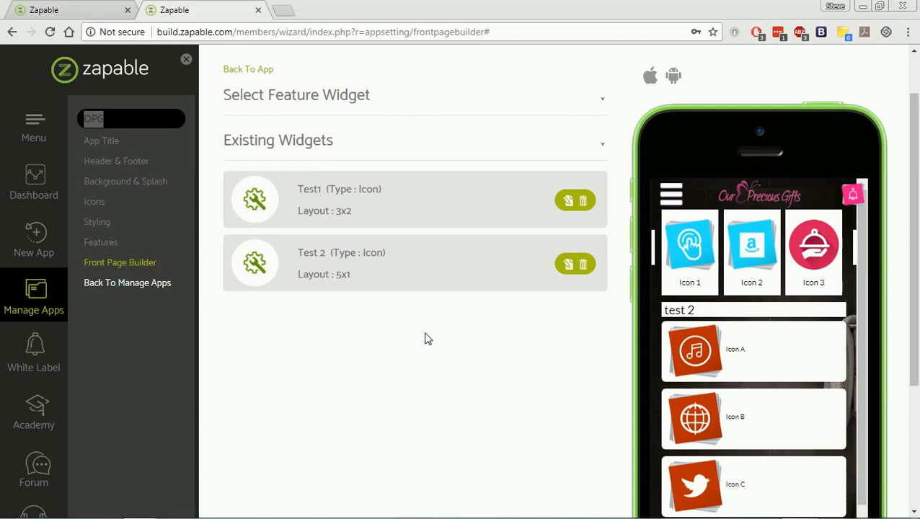
pyautogui.moveTo(186, 179)
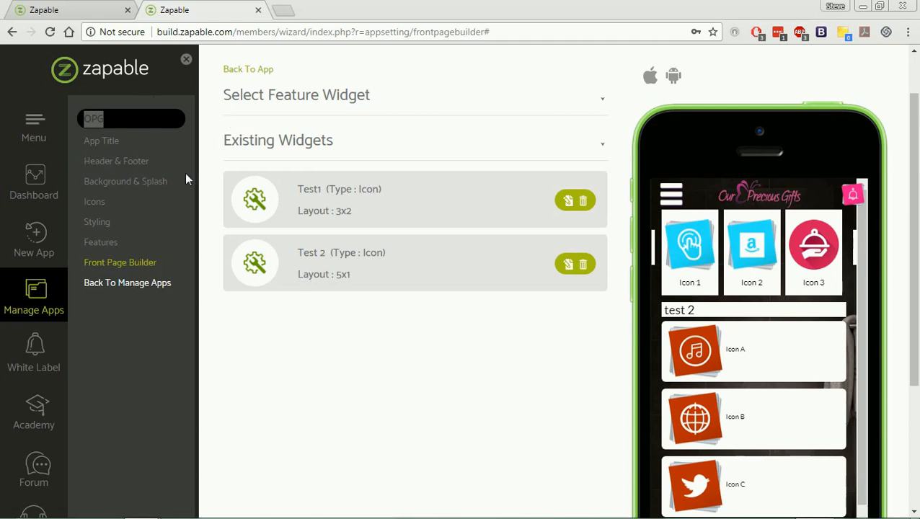
pyautogui.moveTo(240, 149)
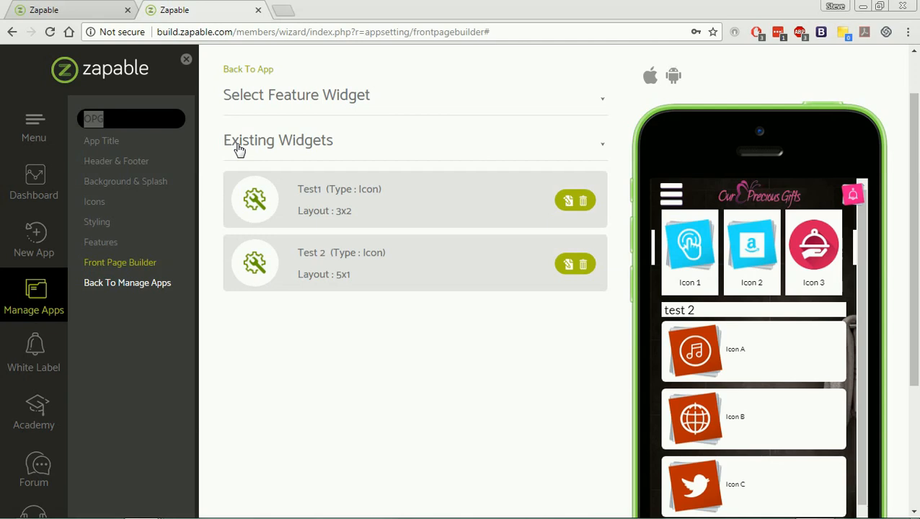
pyautogui.moveTo(329, 92)
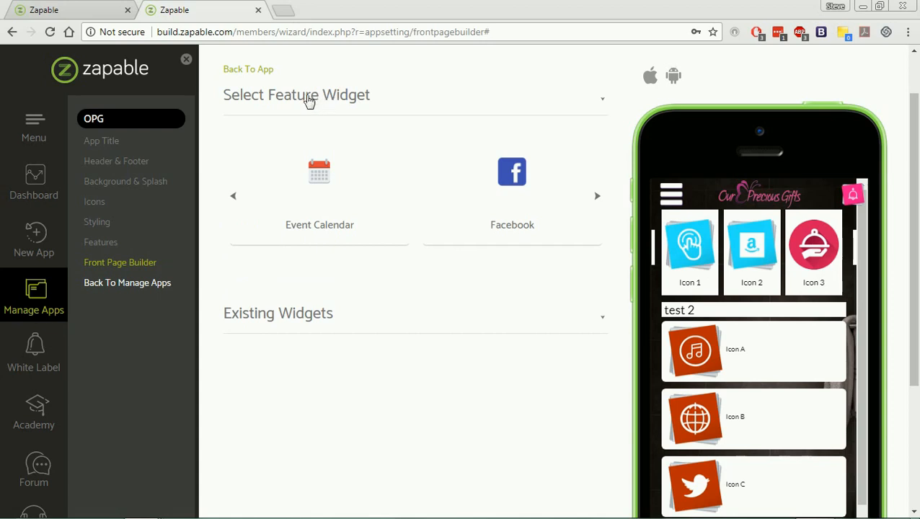
pyautogui.moveTo(295, 325)
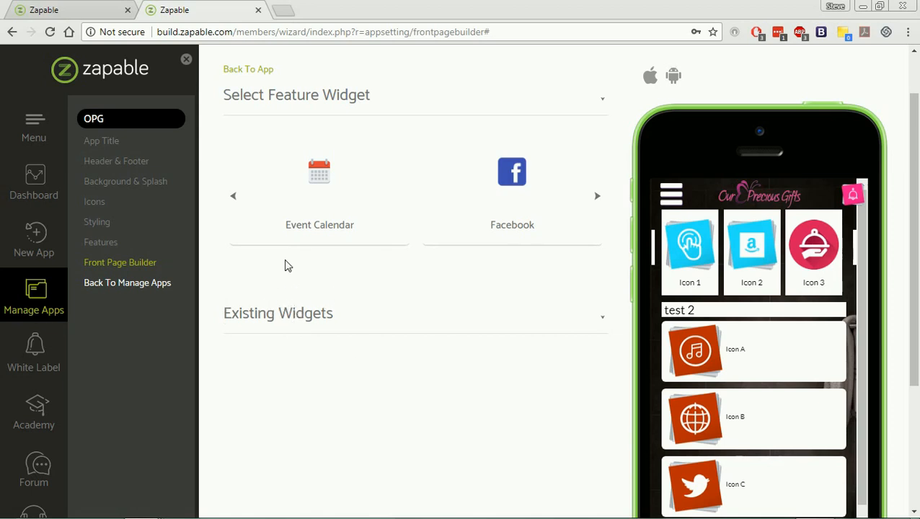
pyautogui.moveTo(320, 171)
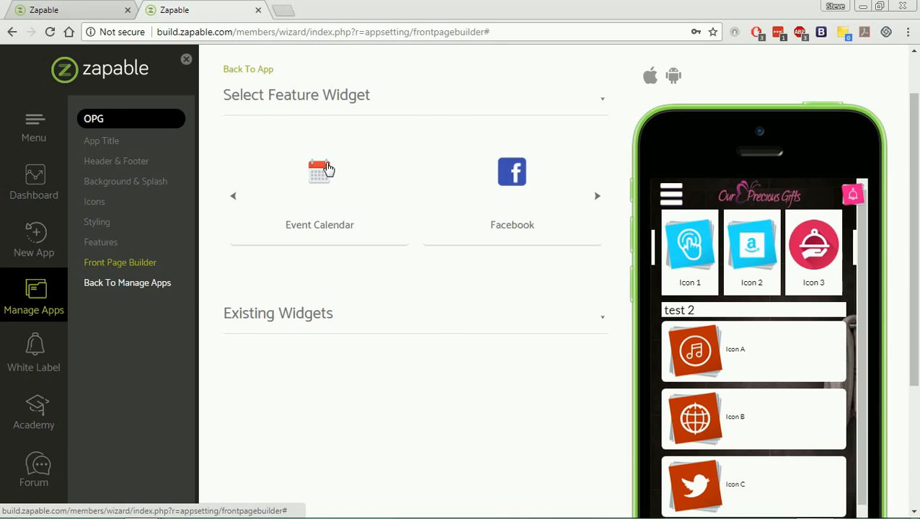
pyautogui.moveTo(427, 221)
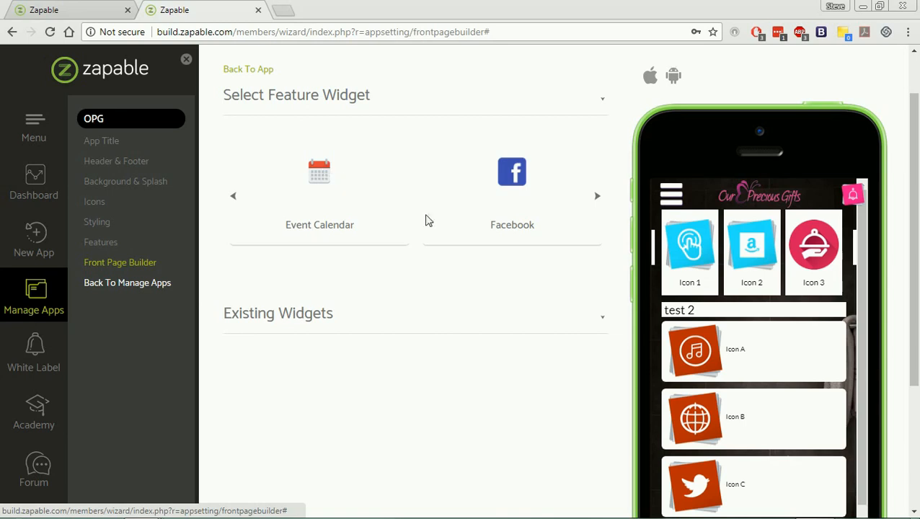
pyautogui.moveTo(445, 225)
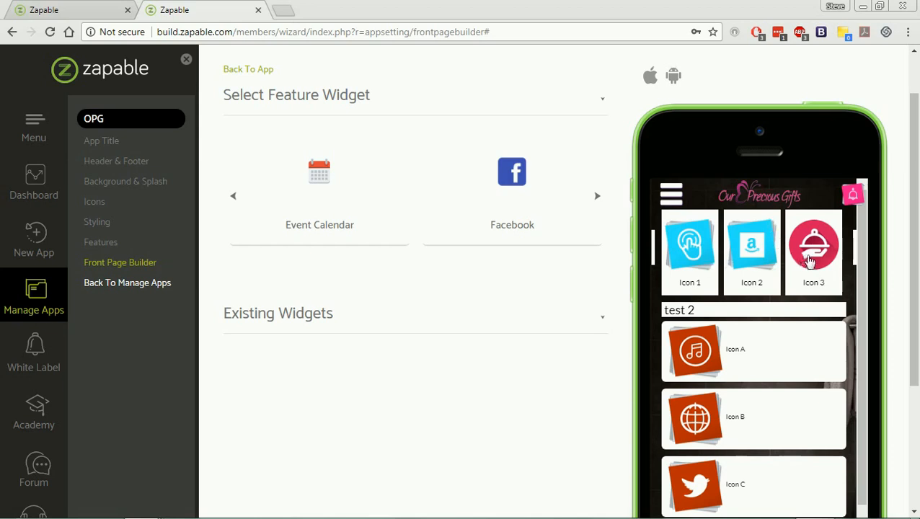
pyautogui.moveTo(721, 273)
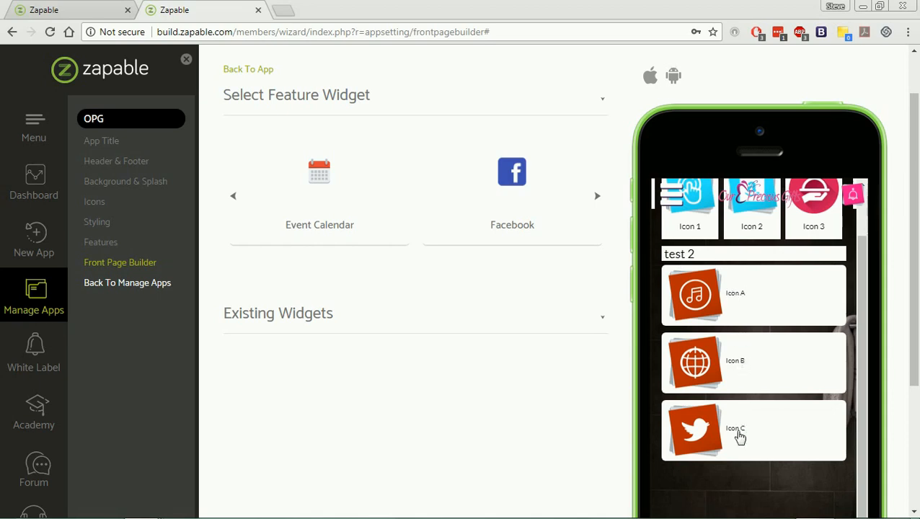
pyautogui.moveTo(760, 418)
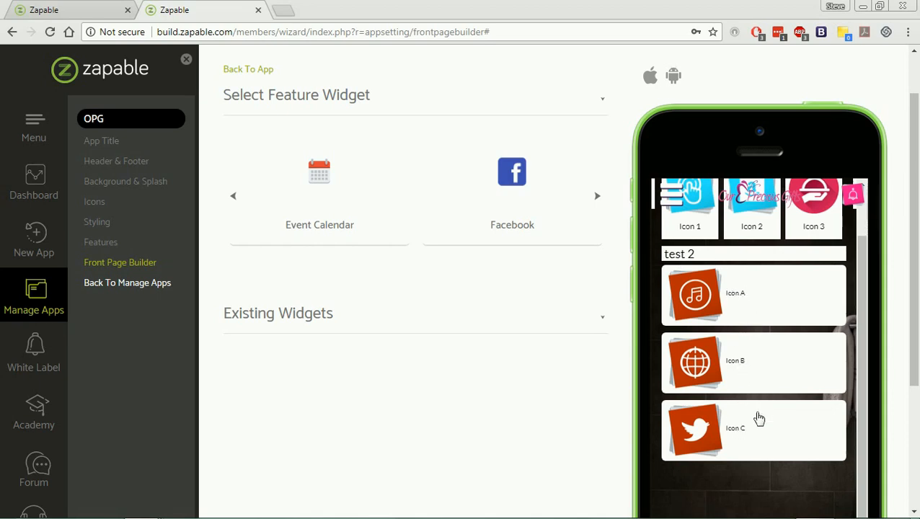
pyautogui.moveTo(746, 243)
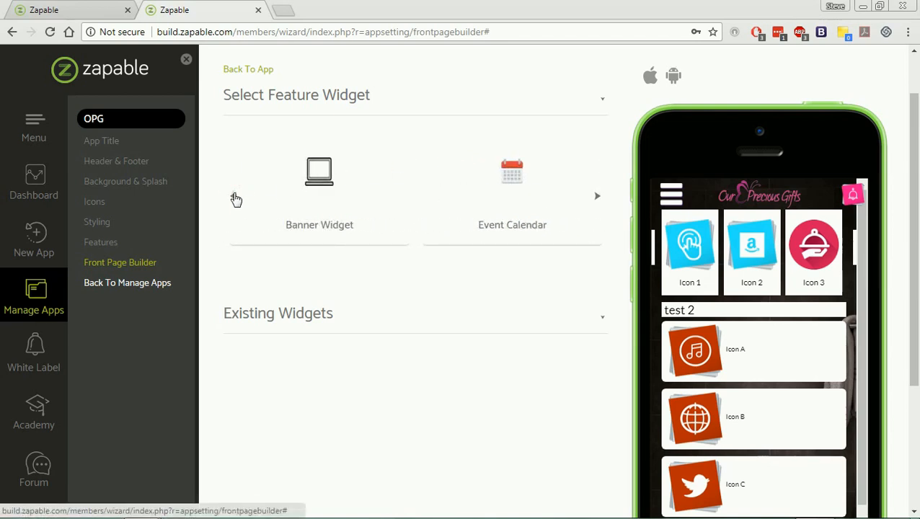
pyautogui.click(597, 196)
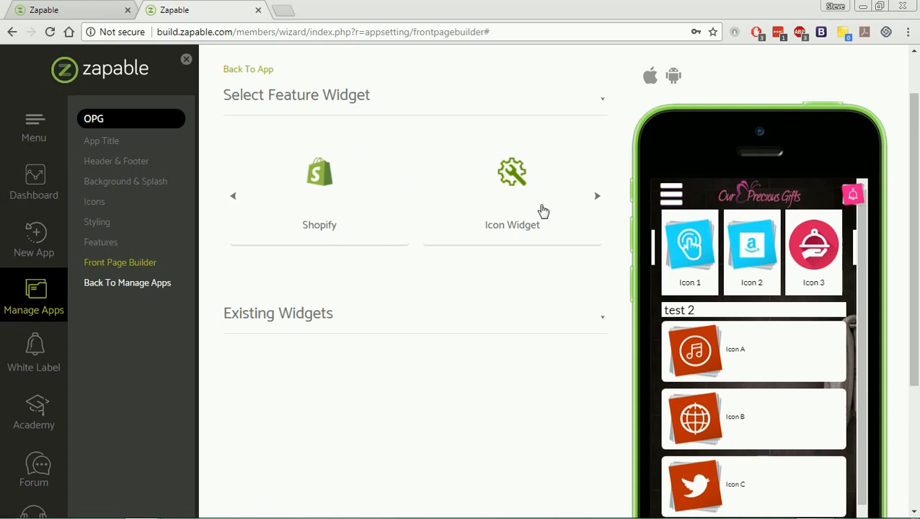
pyautogui.click(234, 196)
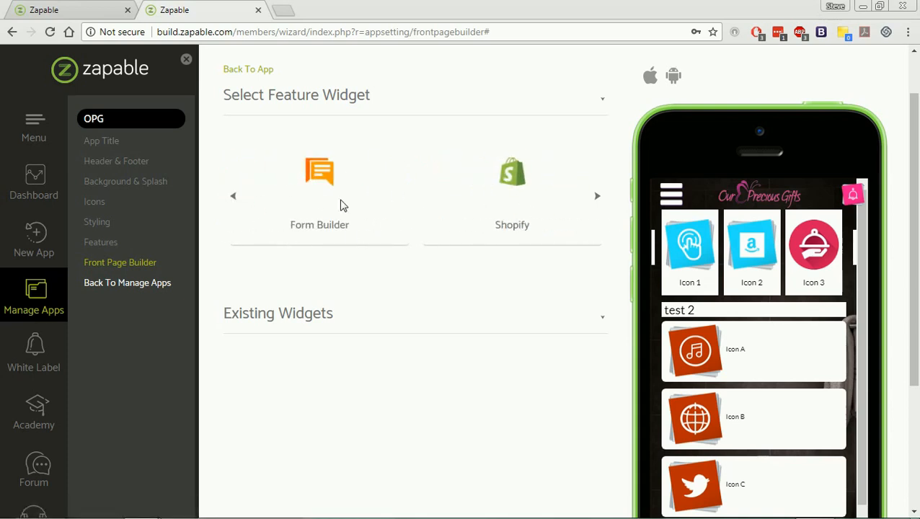
pyautogui.moveTo(319, 198)
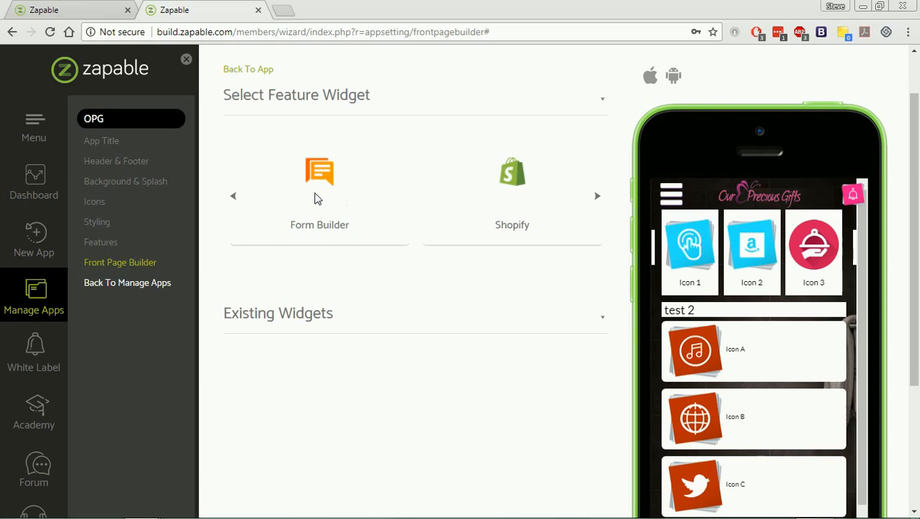
pyautogui.moveTo(287, 336)
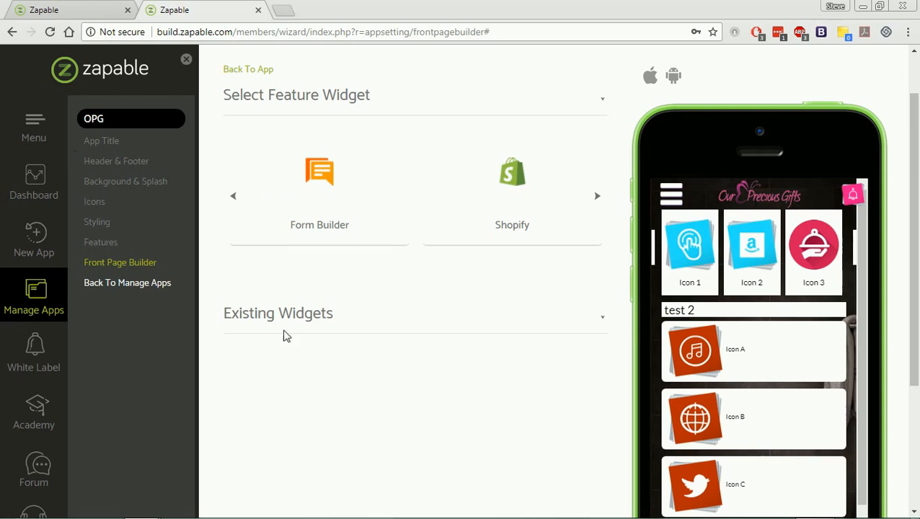
pyautogui.moveTo(101, 243)
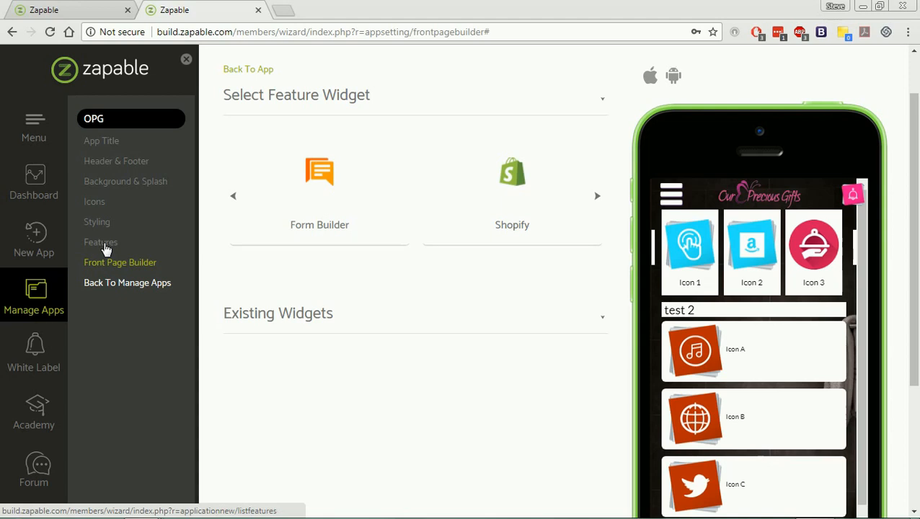
# Open OPG's Features page and browse Content, Earn Money and User Interaction, ending on Social
pyautogui.click(101, 242)
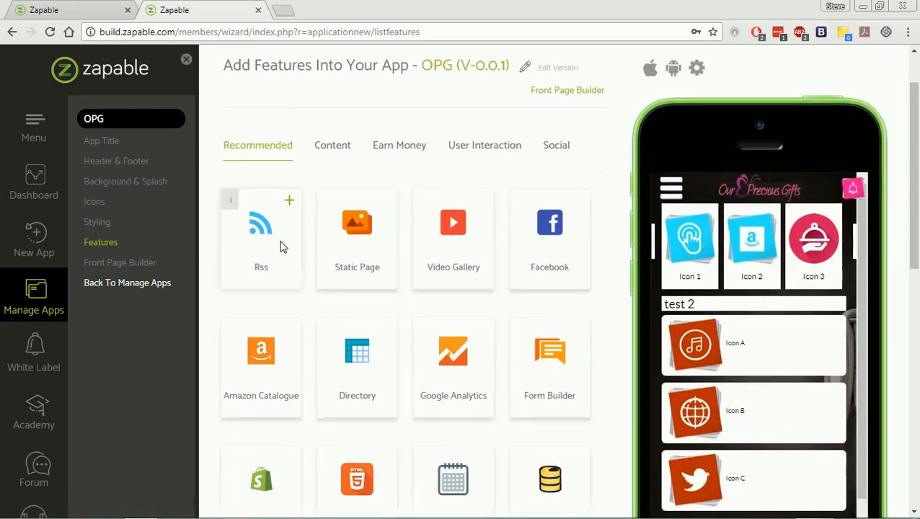
pyautogui.scroll(-3)
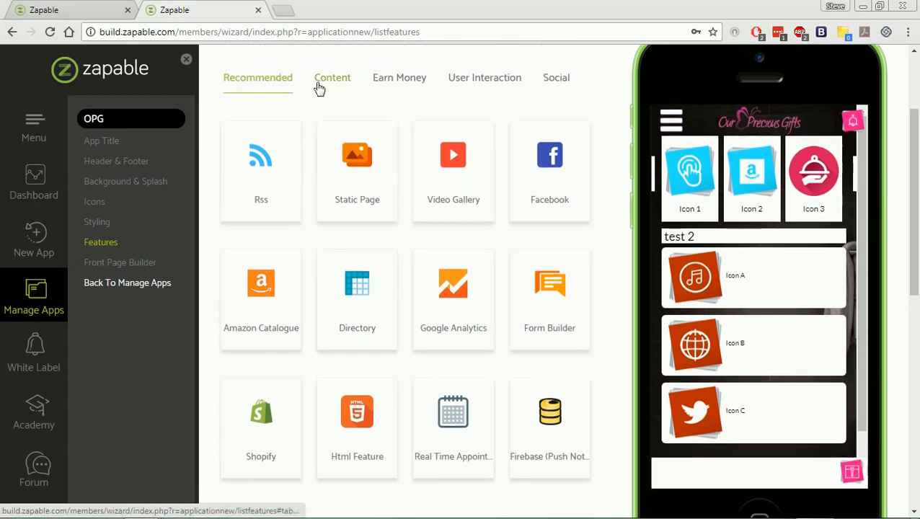
pyautogui.click(333, 77)
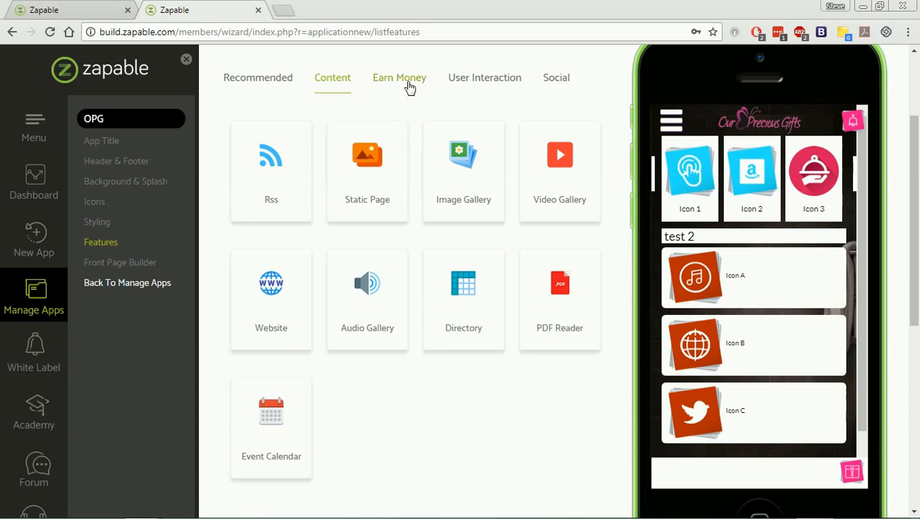
pyautogui.click(399, 78)
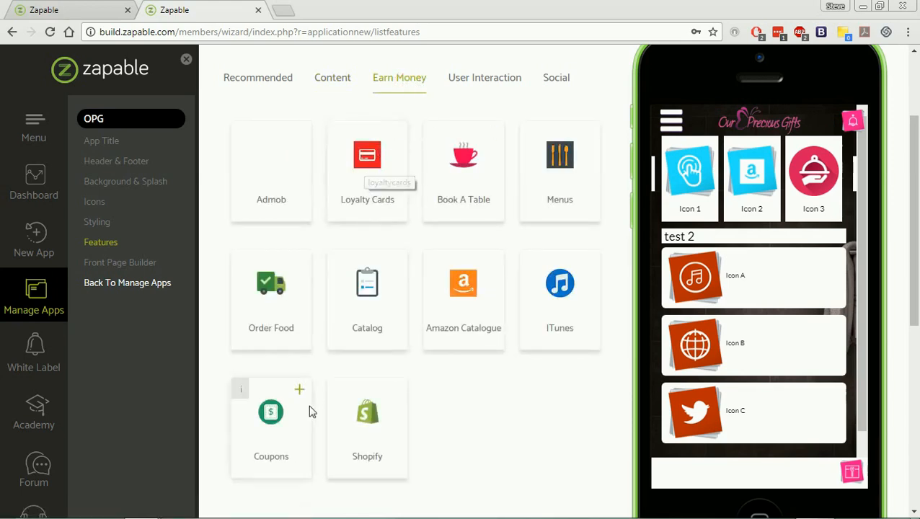
pyautogui.moveTo(375, 206)
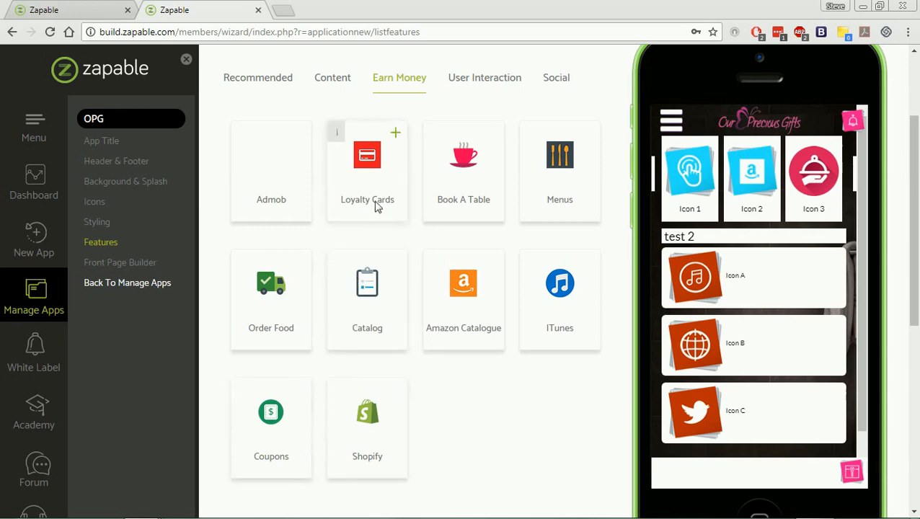
pyautogui.moveTo(489, 282)
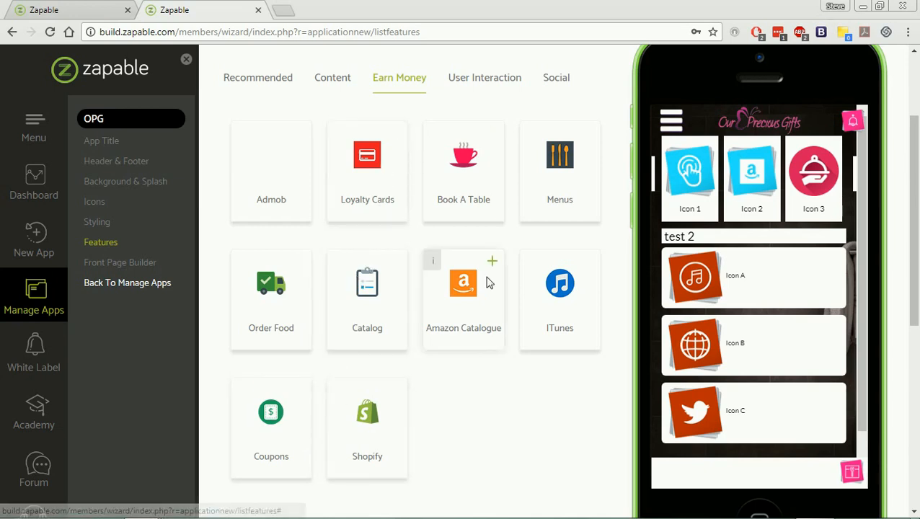
pyautogui.moveTo(466, 289)
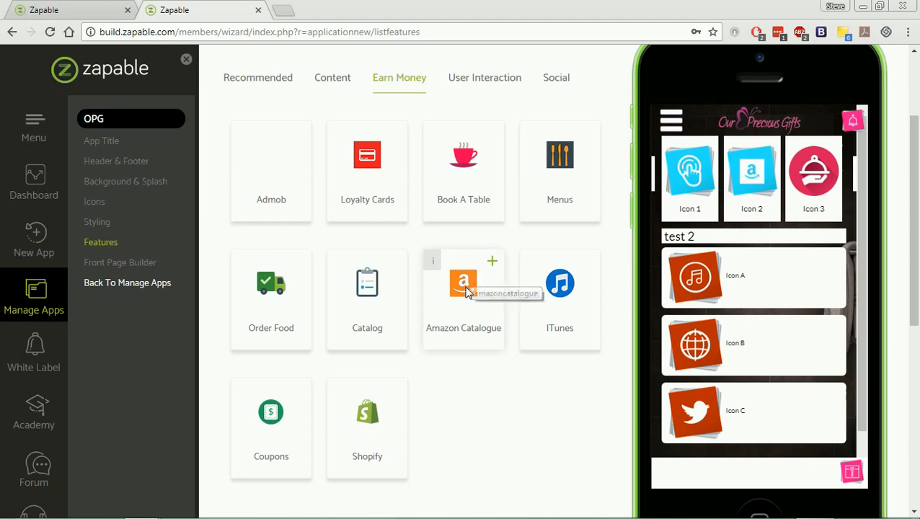
pyautogui.moveTo(382, 422)
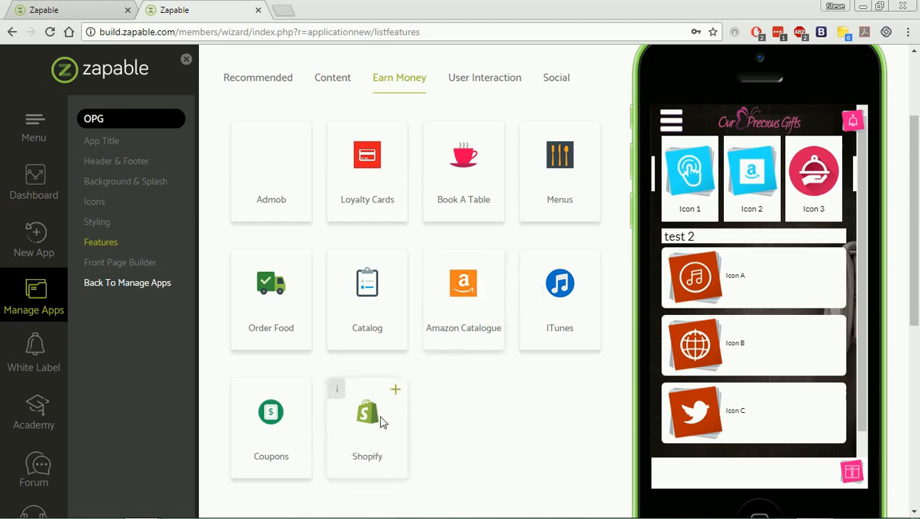
pyautogui.moveTo(586, 247)
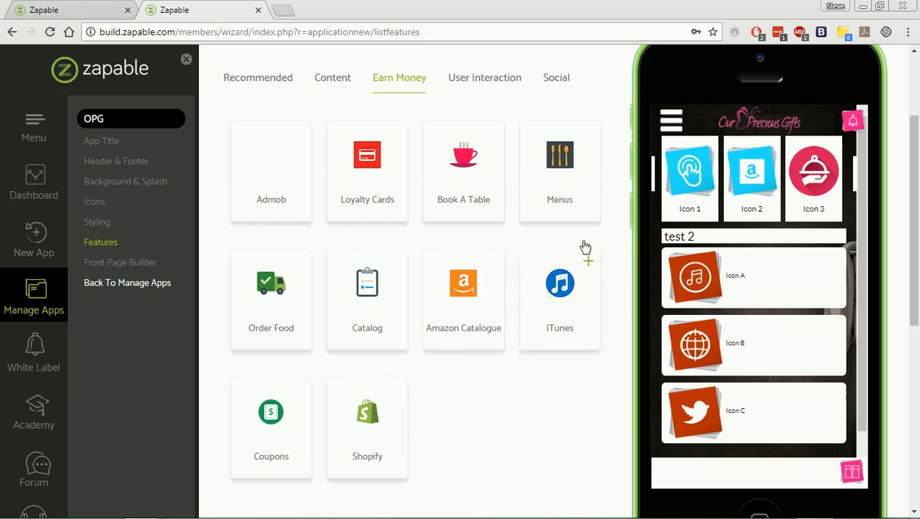
pyautogui.click(484, 77)
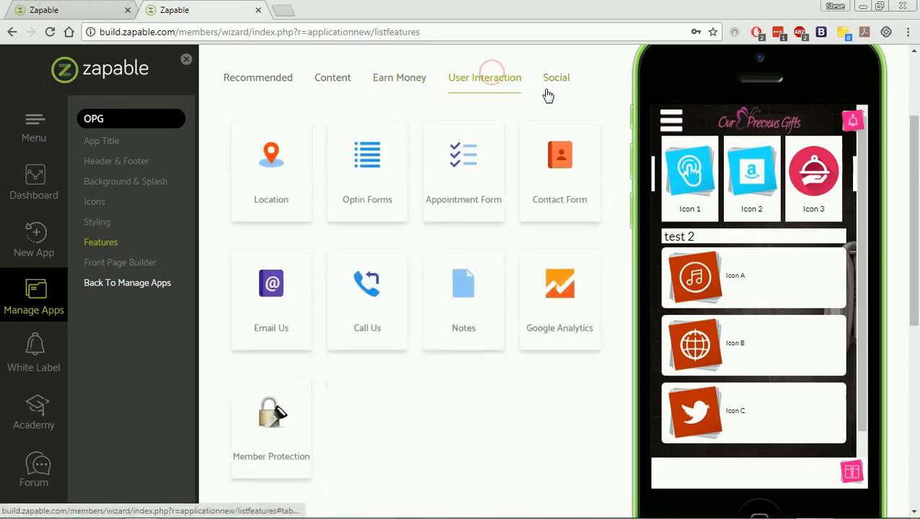
pyautogui.click(556, 77)
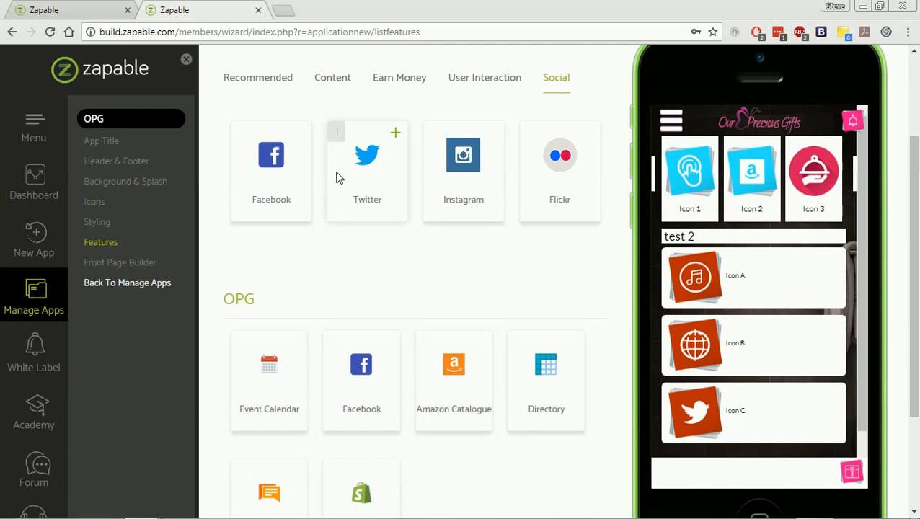
# Scroll down to confirm Twitter is listed among OPG's features beside Form Builder and Shopify
pyautogui.scroll(-3)
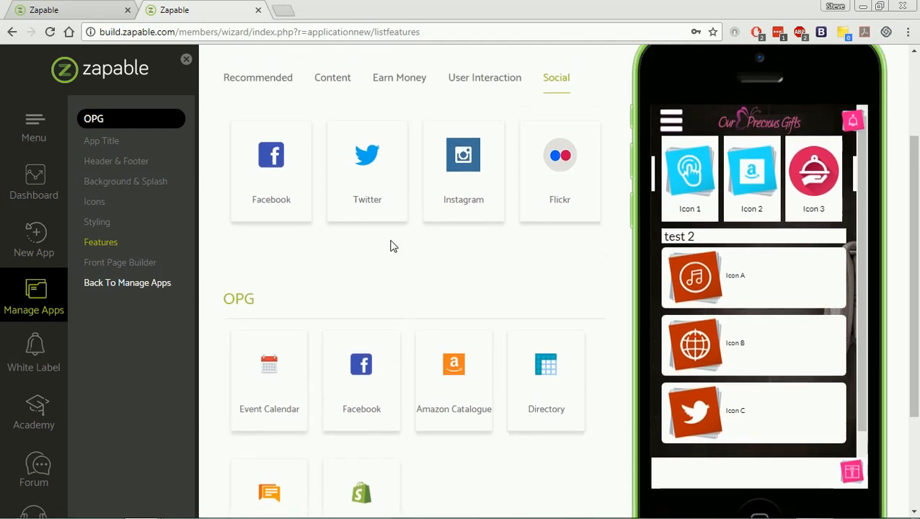
pyautogui.moveTo(395, 137)
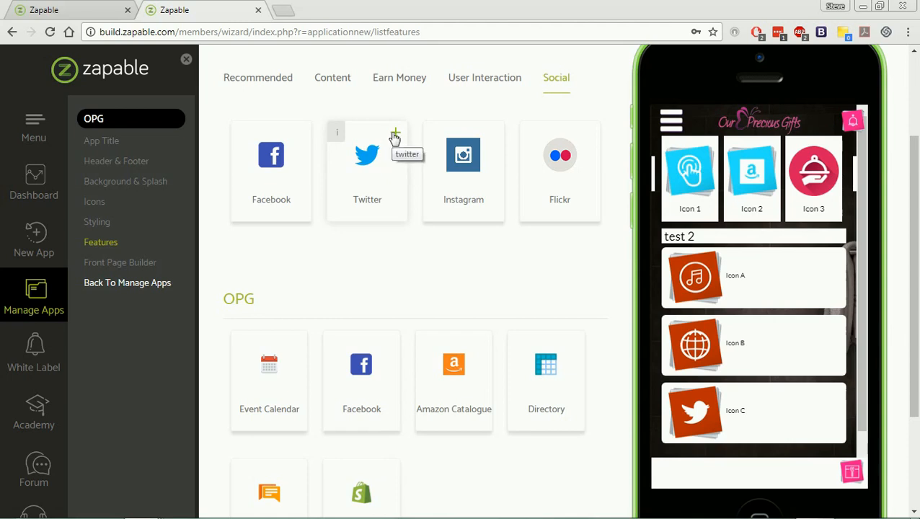
pyautogui.scroll(-3)
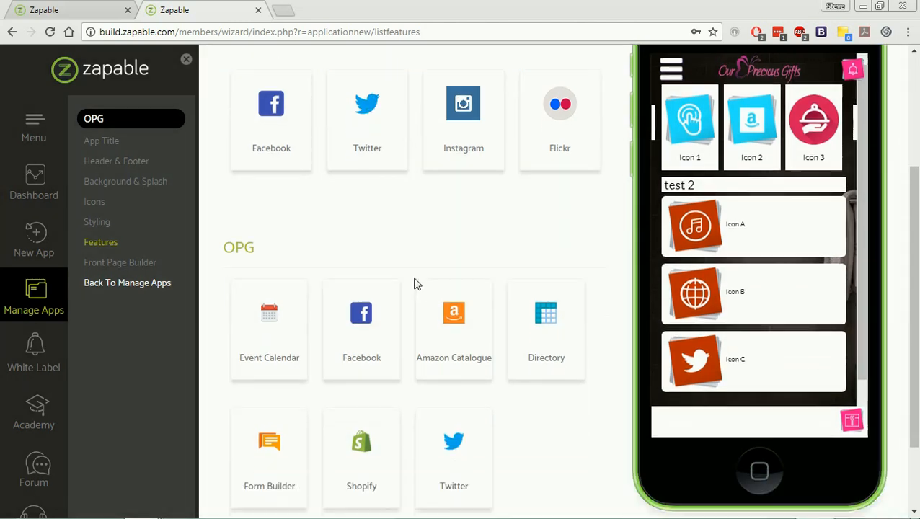
pyautogui.scroll(-3)
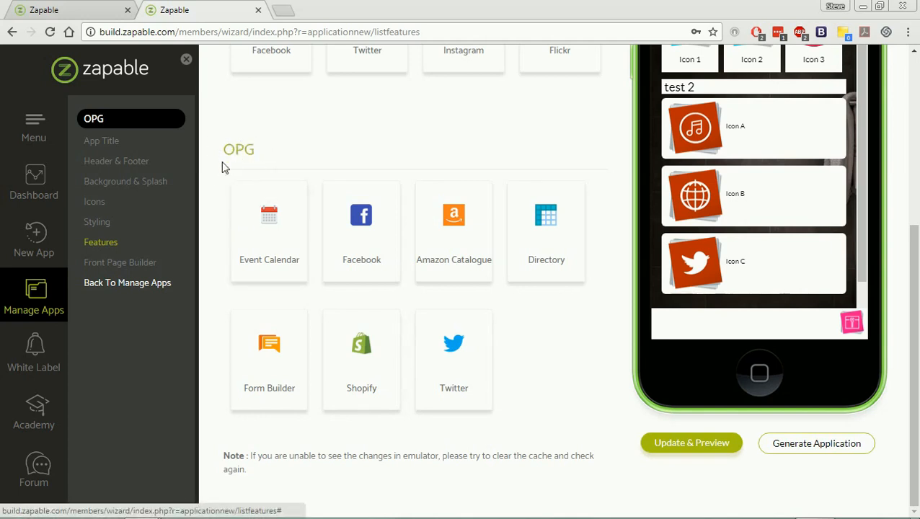
pyautogui.moveTo(290, 296)
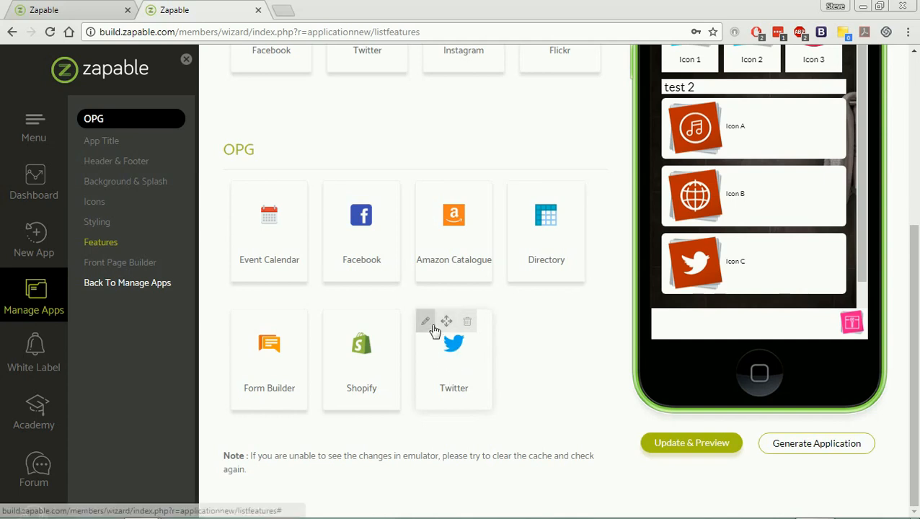
# Save the Twitter feature with username opgifts and check the OPGIFTS feed preview
pyautogui.click(425, 322)
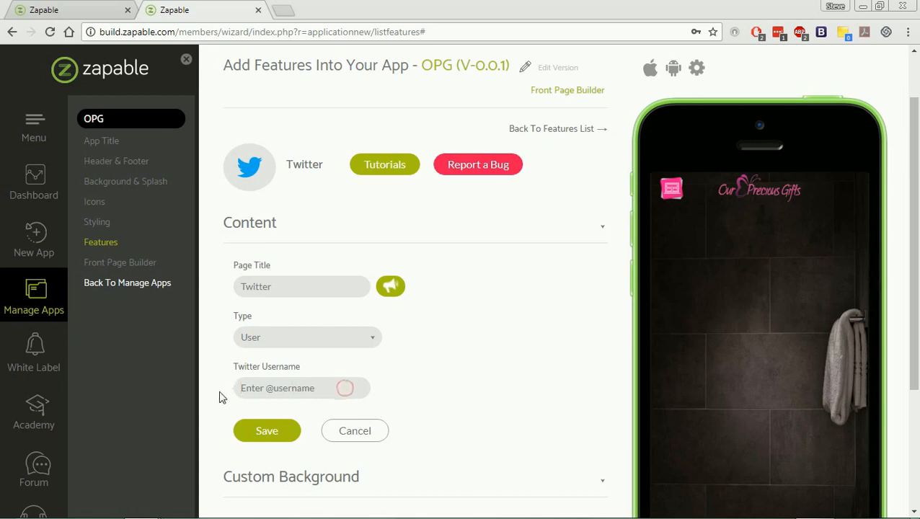
pyautogui.click(301, 388)
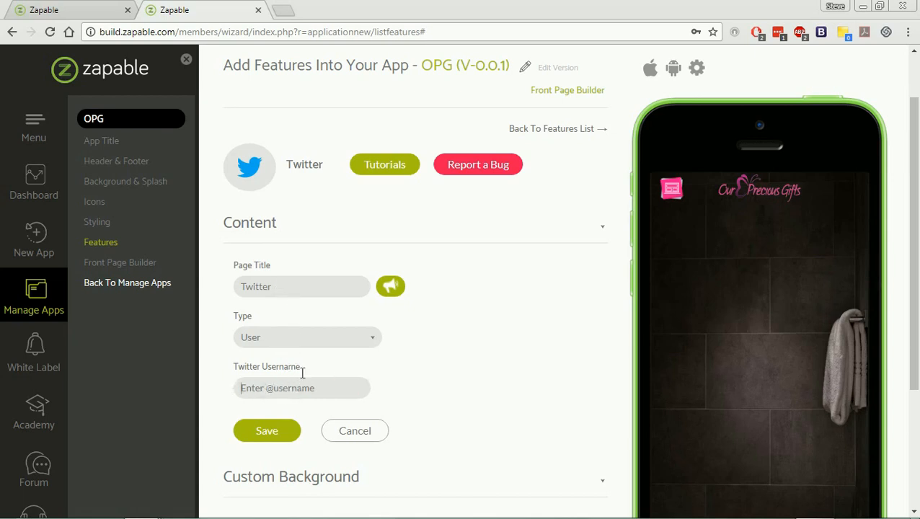
pyautogui.write('opgifts')
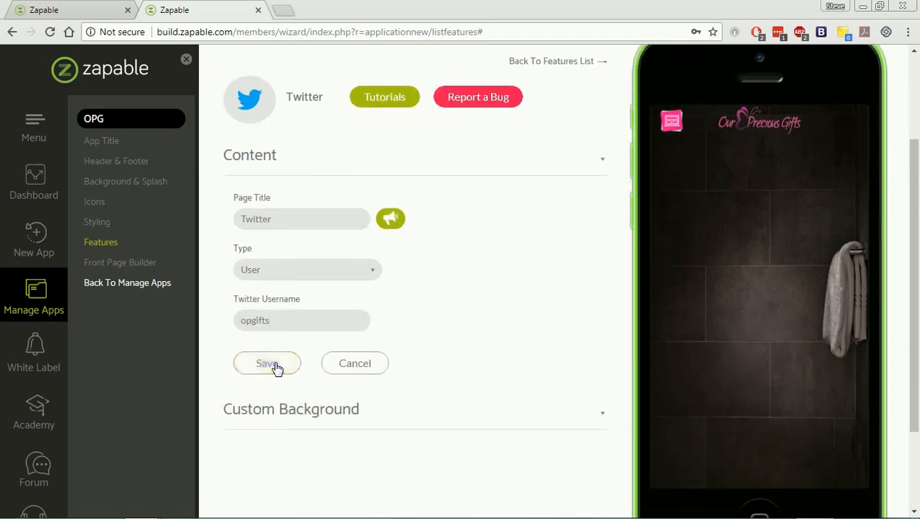
pyautogui.click(267, 363)
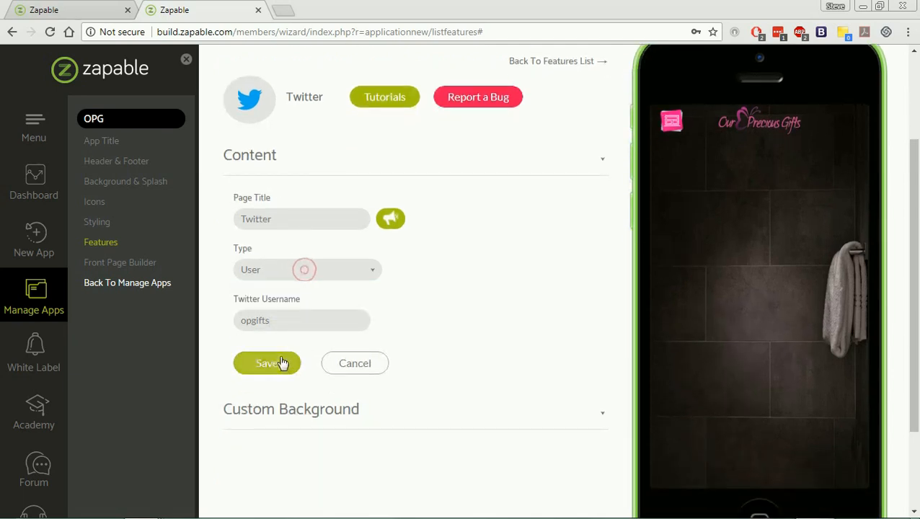
pyautogui.click(267, 363)
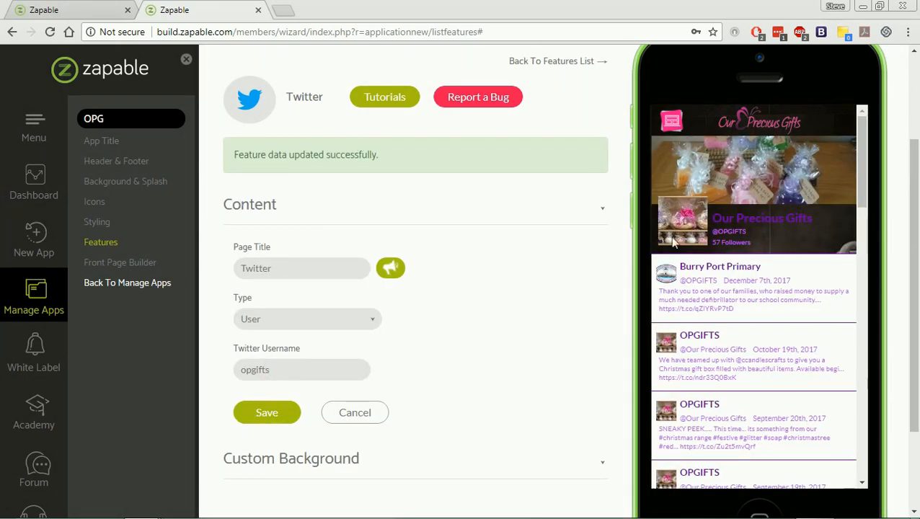
pyautogui.scroll(-3)
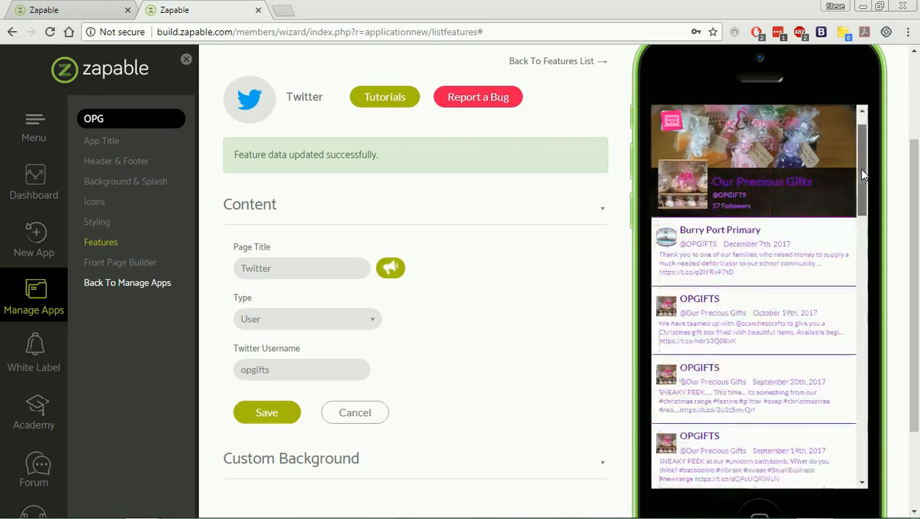
pyautogui.scroll(-3)
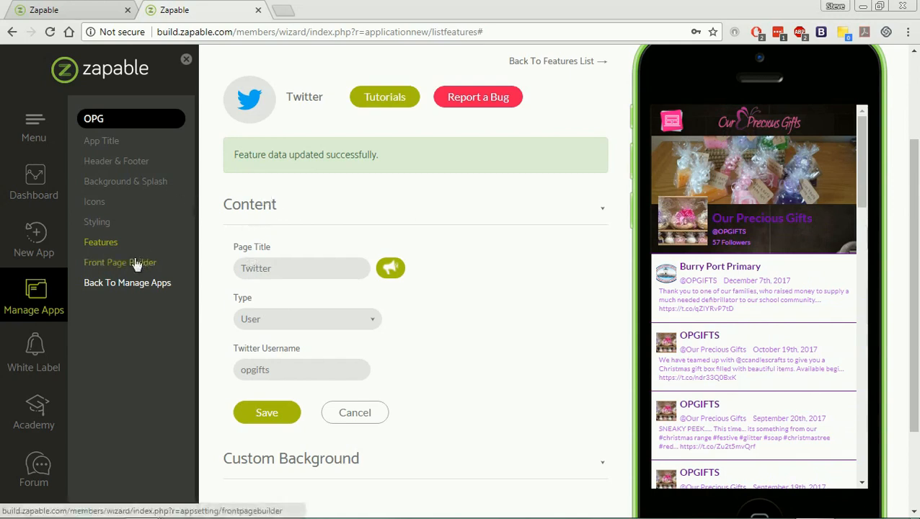
# Open Front Page Builder and page the feature widgets to Icon Widget and Banner Widget
pyautogui.click(120, 262)
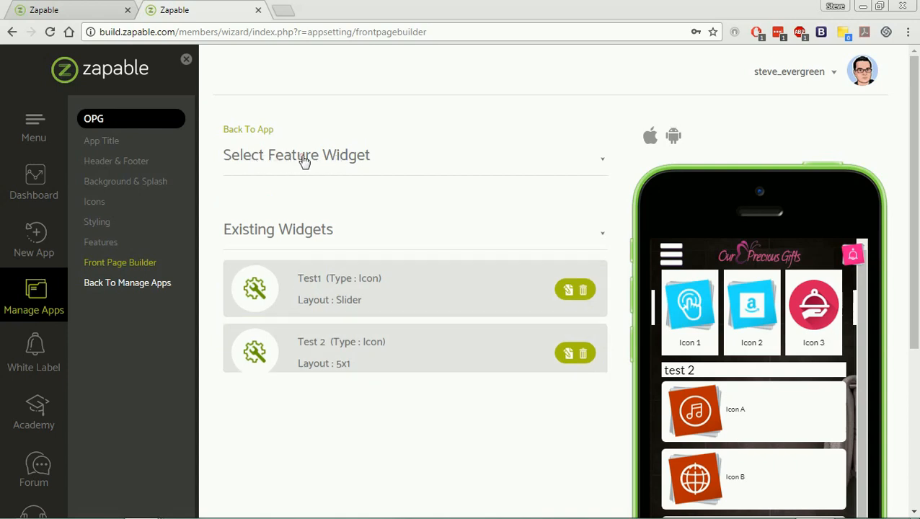
pyautogui.click(297, 155)
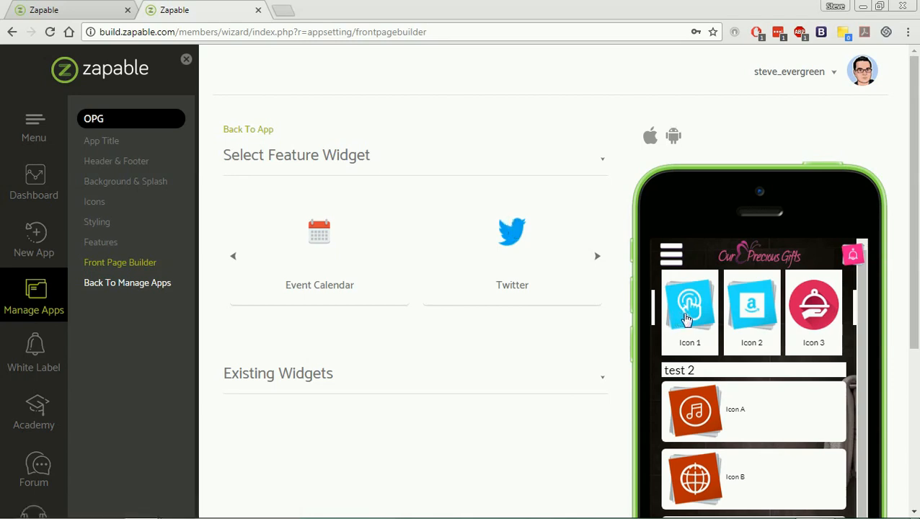
pyautogui.moveTo(714, 321)
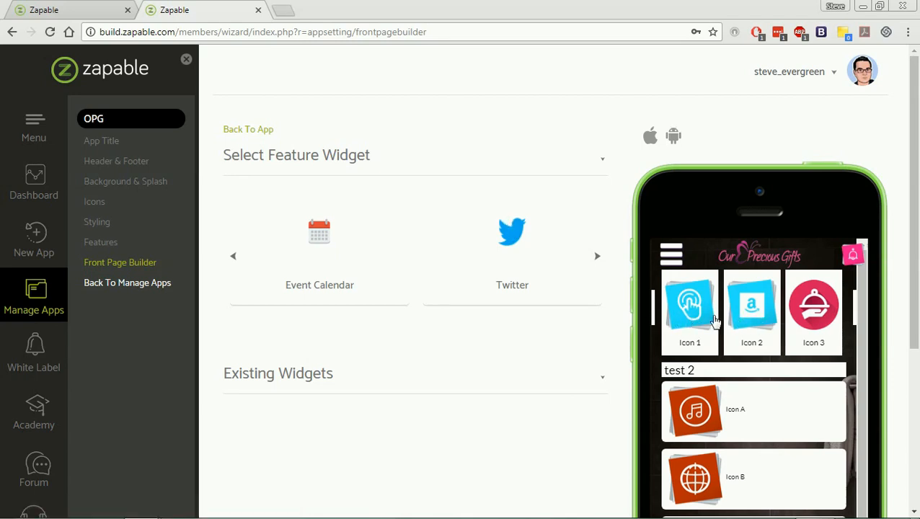
pyautogui.moveTo(698, 320)
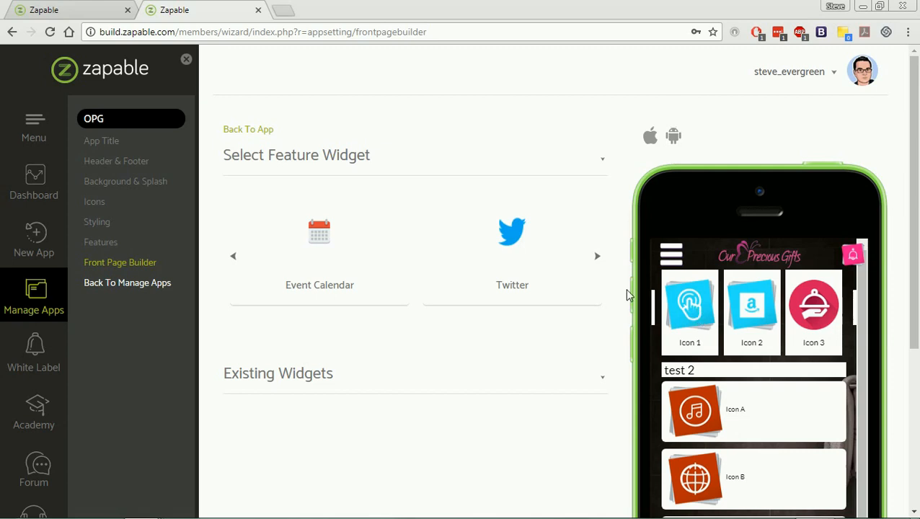
pyautogui.moveTo(526, 256)
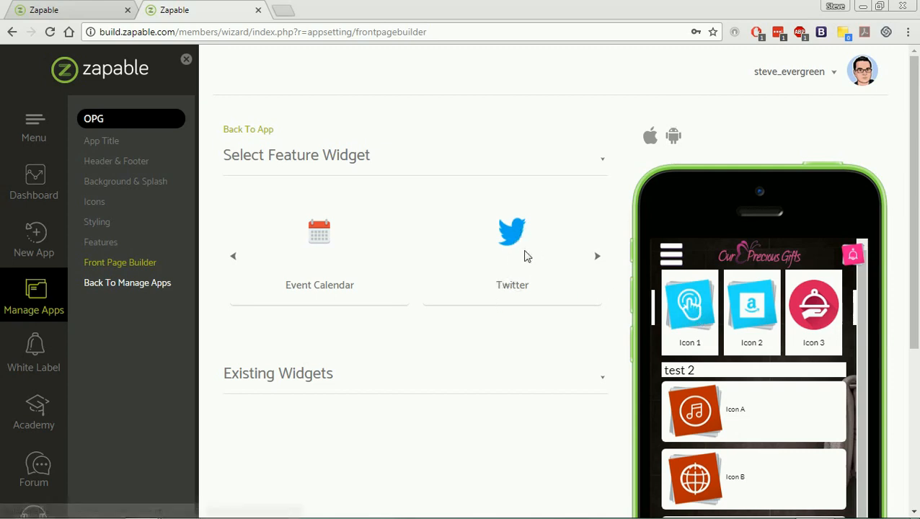
pyautogui.scroll(-3)
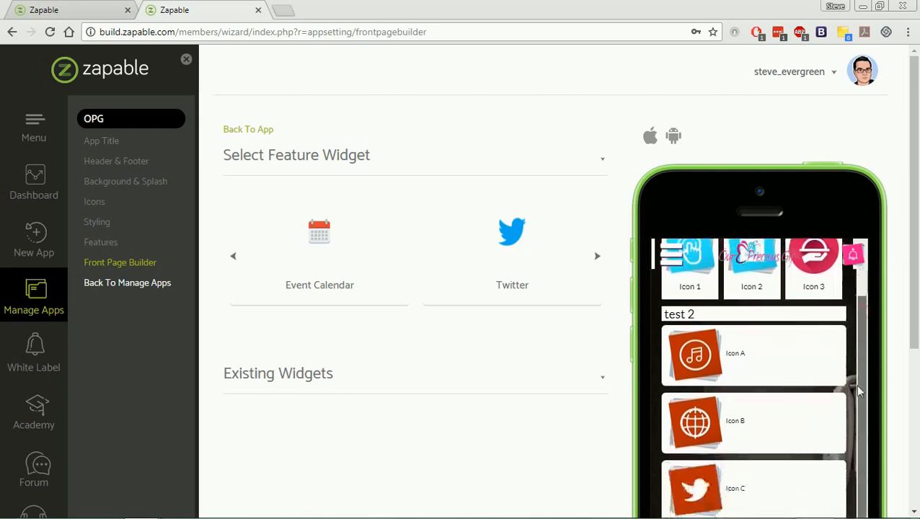
pyautogui.scroll(-3)
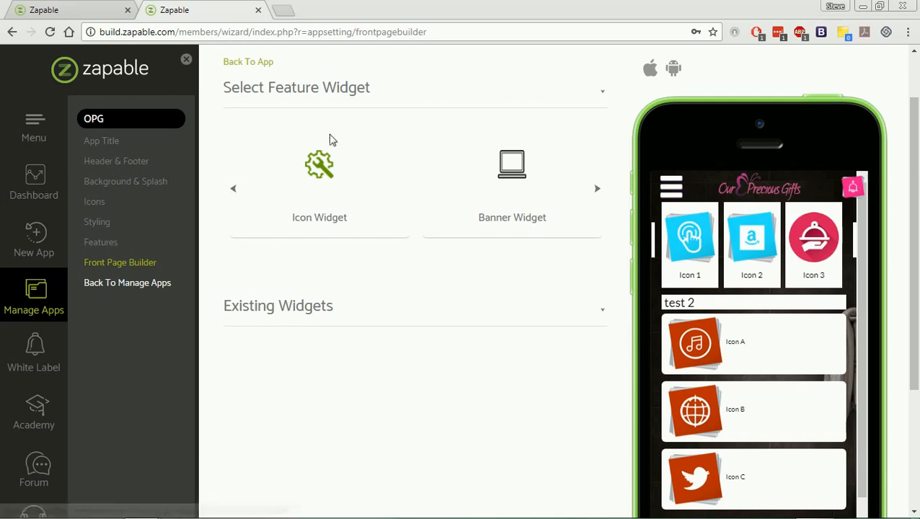
pyautogui.moveTo(505, 183)
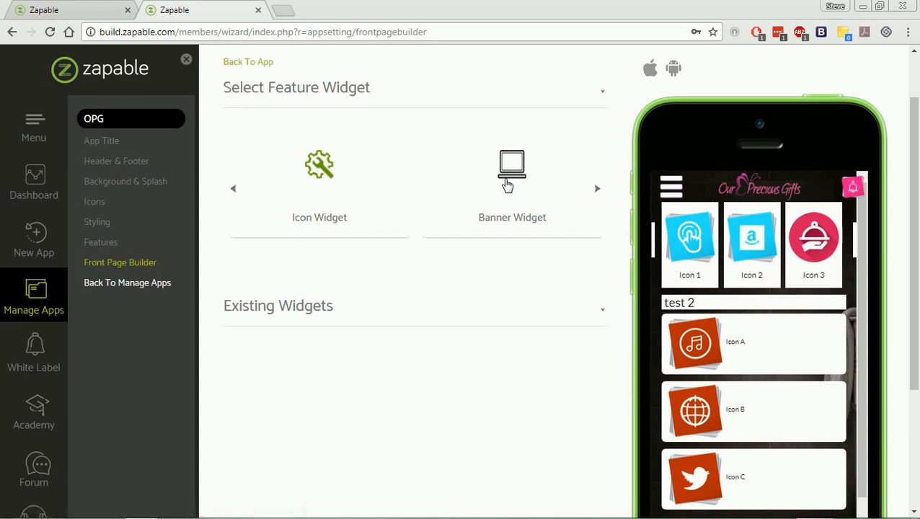
pyautogui.moveTo(675, 236)
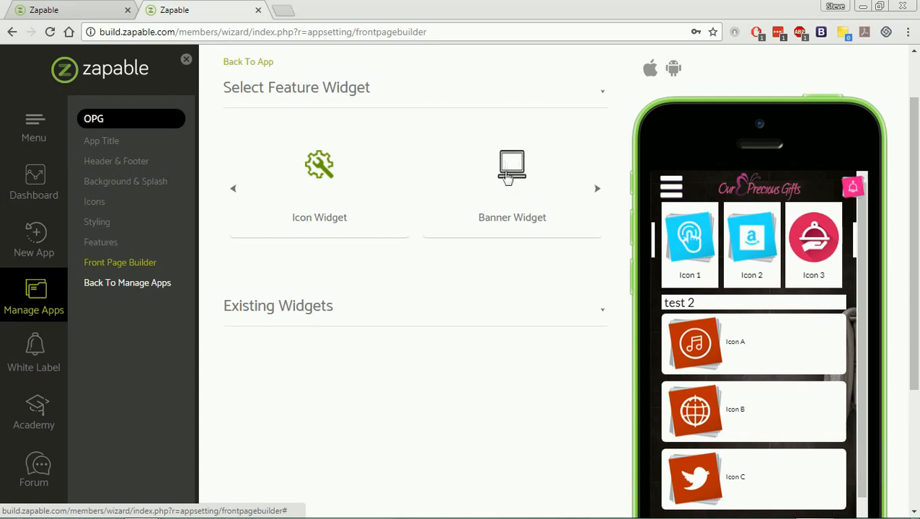
pyautogui.moveTo(492, 193)
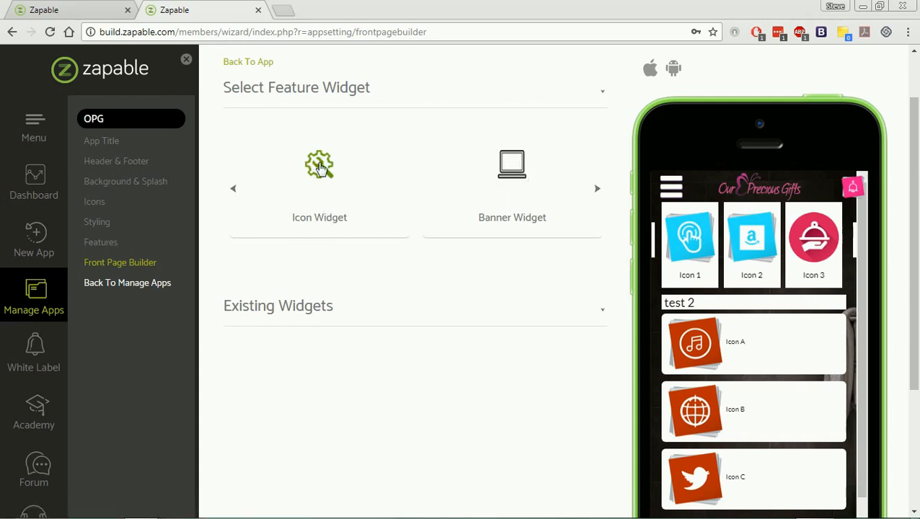
# Create an Icon Widget named 'social widget' with centre alignment and list layout
pyautogui.click(319, 166)
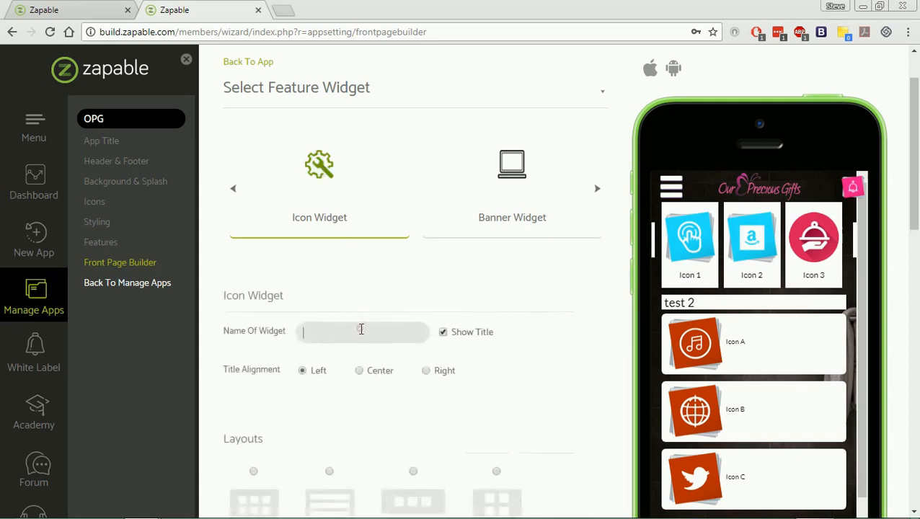
pyautogui.write('twi')
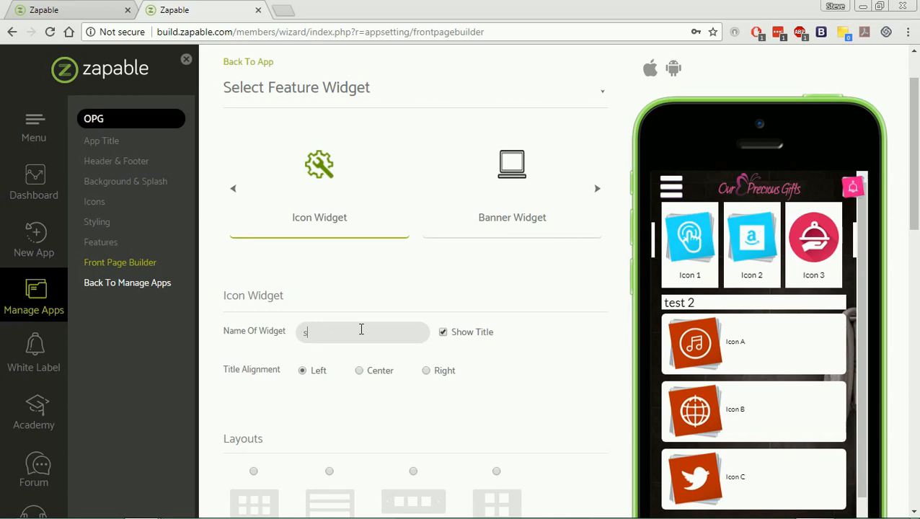
pyautogui.write('social widget')
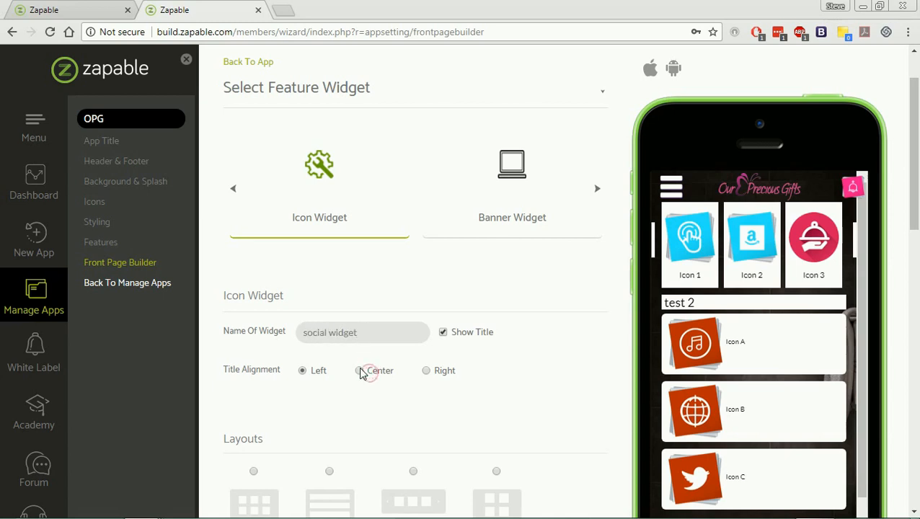
pyautogui.click(359, 371)
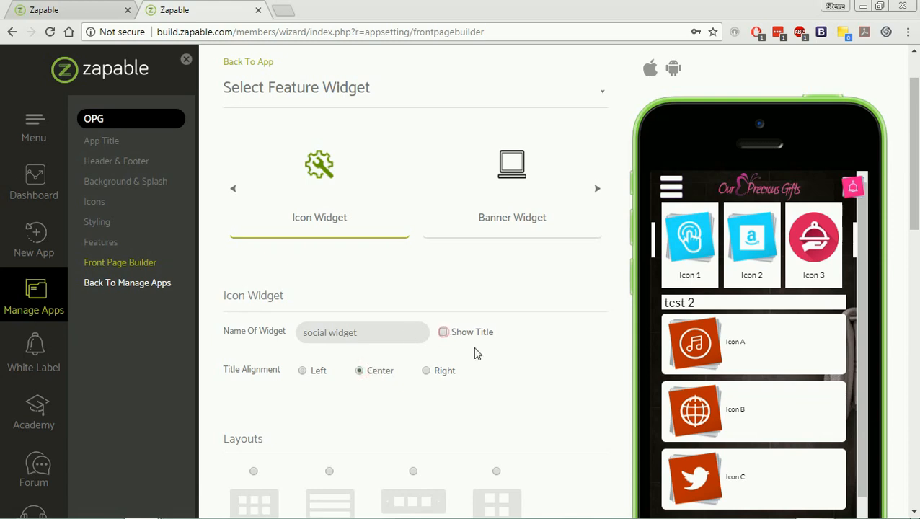
pyautogui.scroll(-3)
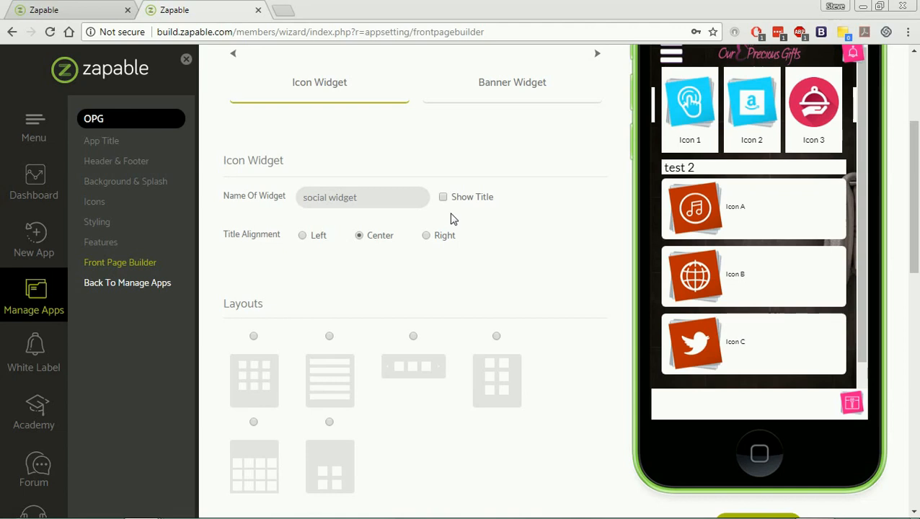
pyautogui.scroll(-3)
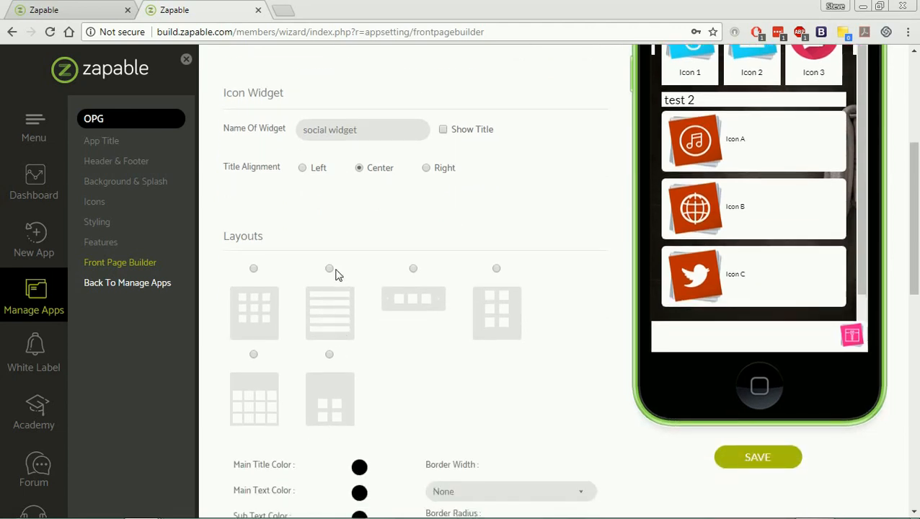
pyautogui.click(330, 268)
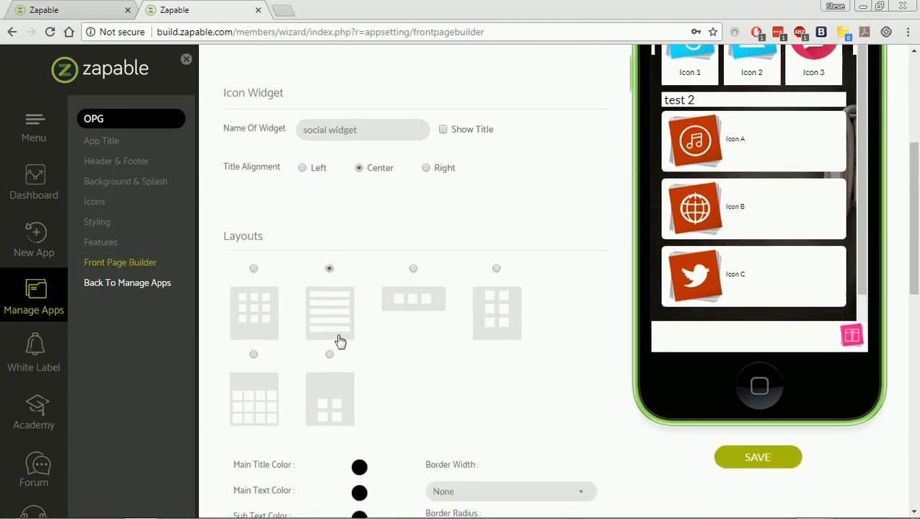
pyautogui.moveTo(331, 287)
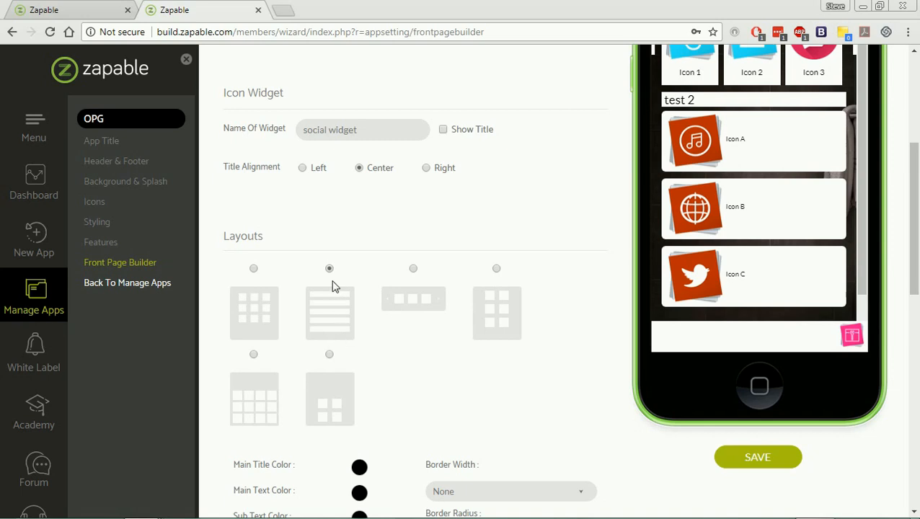
pyautogui.scroll(-3)
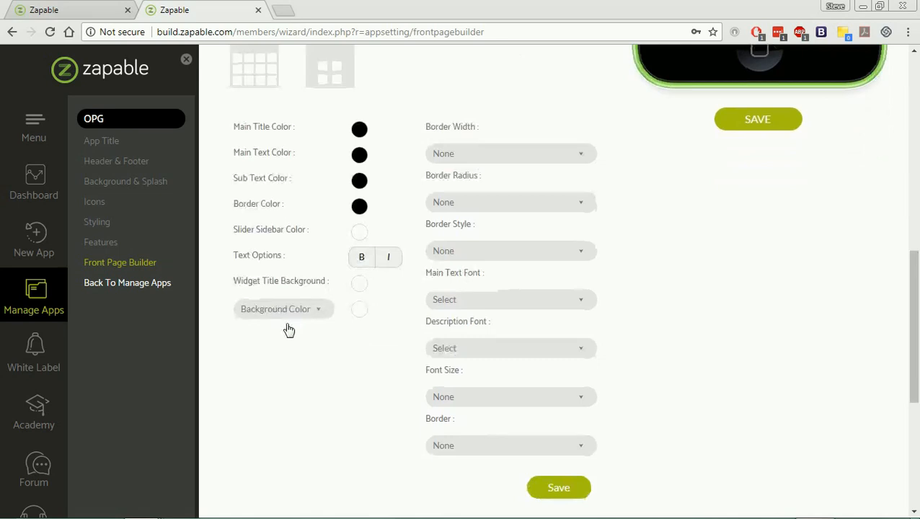
pyautogui.scroll(-3)
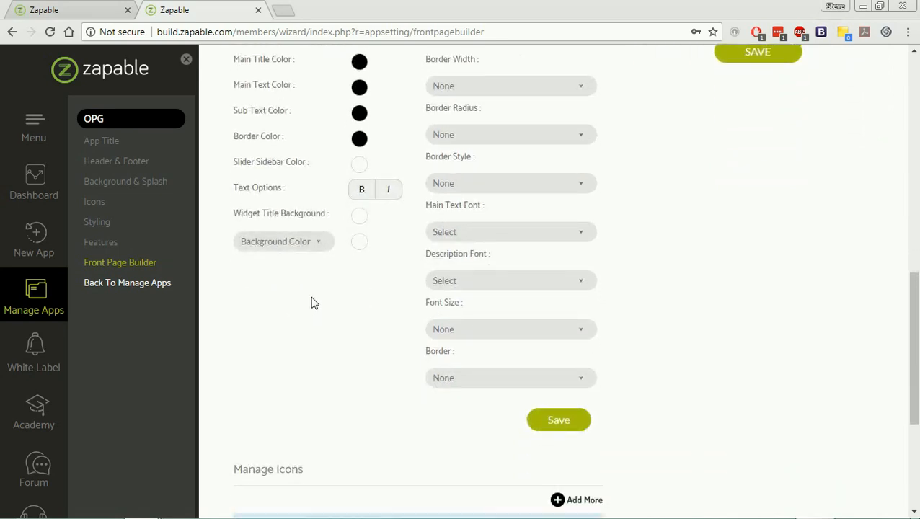
pyautogui.moveTo(339, 359)
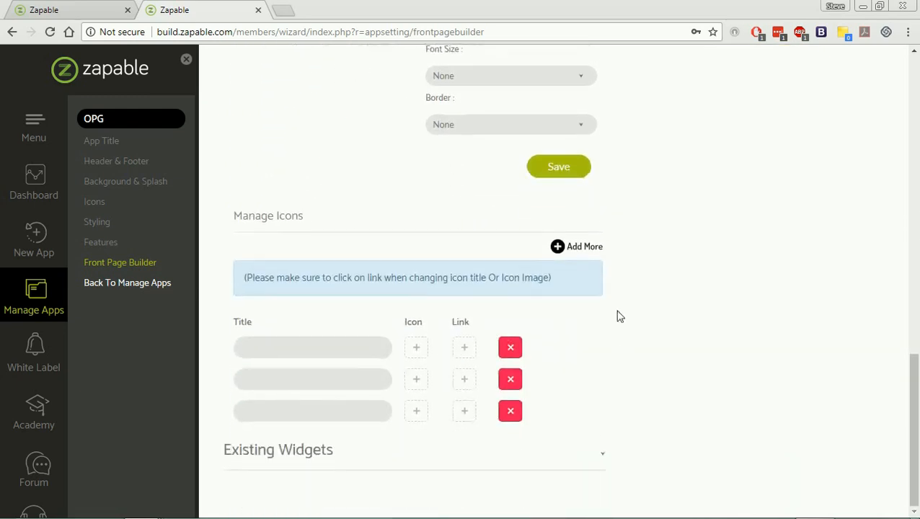
# Title the first two icon rows twitter and facebook and pick a Set-6 icon for twitter
pyautogui.click(312, 348)
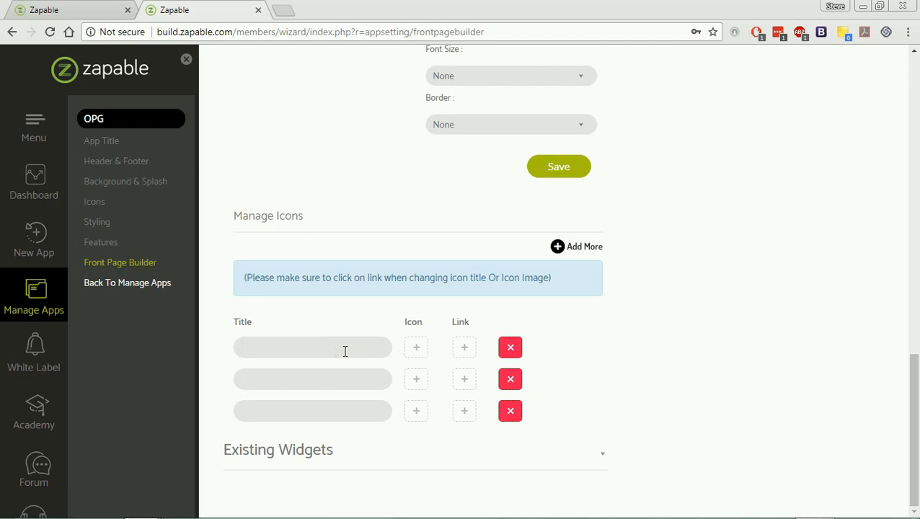
pyautogui.write('twitter')
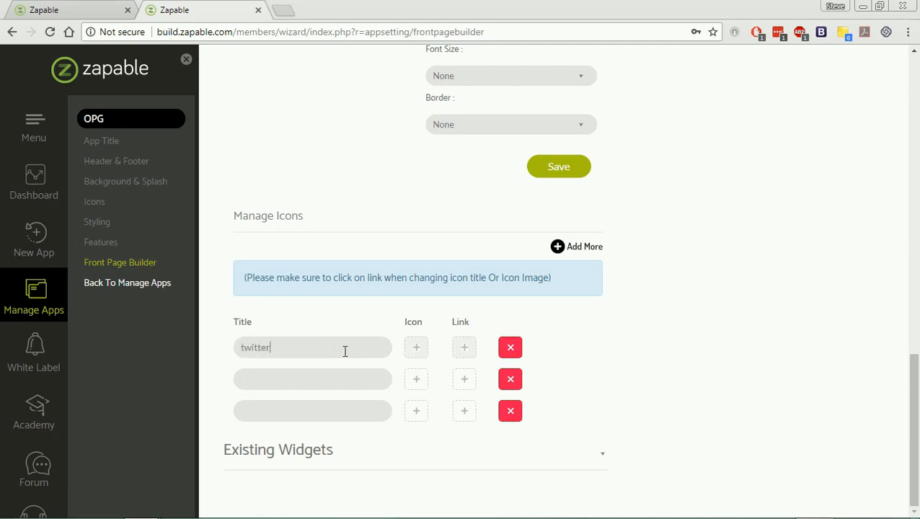
pyautogui.write('facebook')
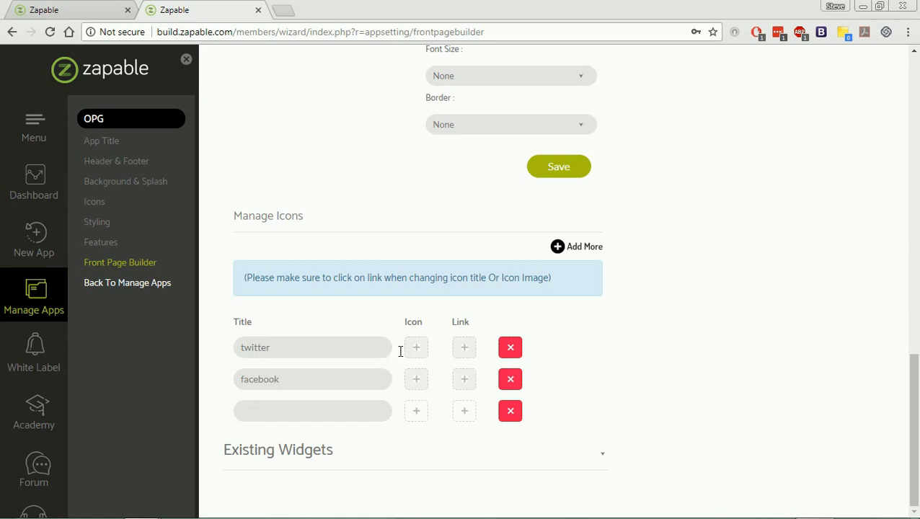
pyautogui.click(417, 348)
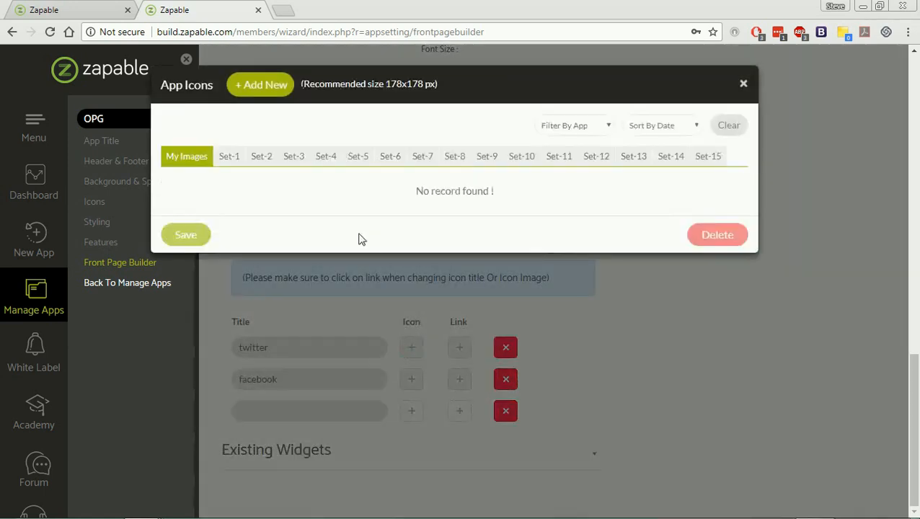
pyautogui.click(454, 155)
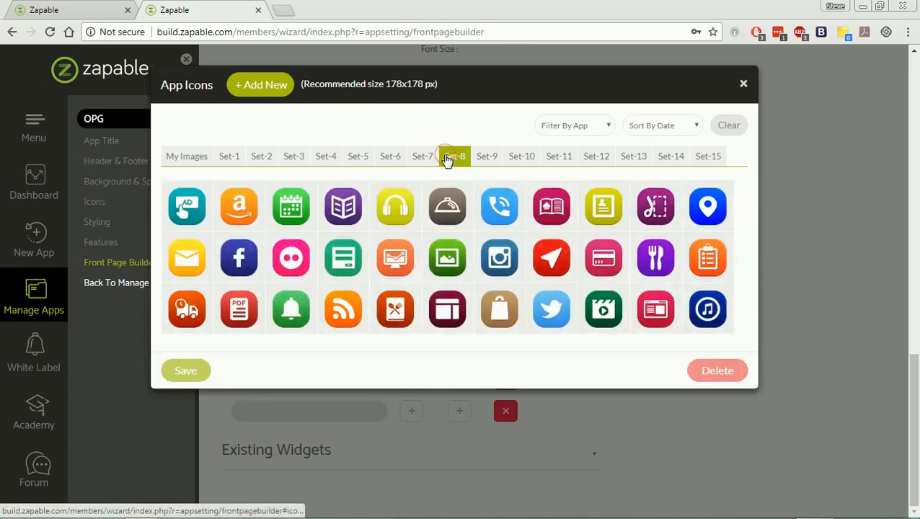
pyautogui.click(390, 155)
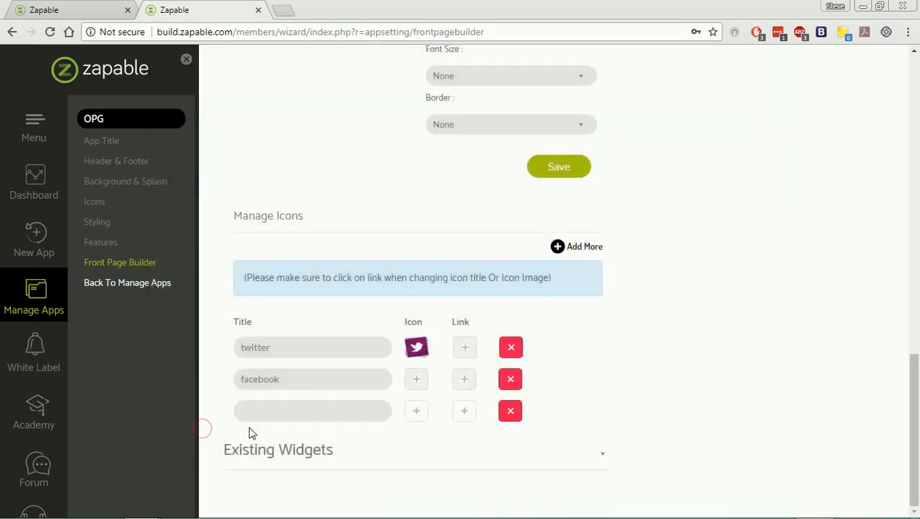
# Give the facebook row the purple Facebook icon and title the third row youtube
pyautogui.click(416, 347)
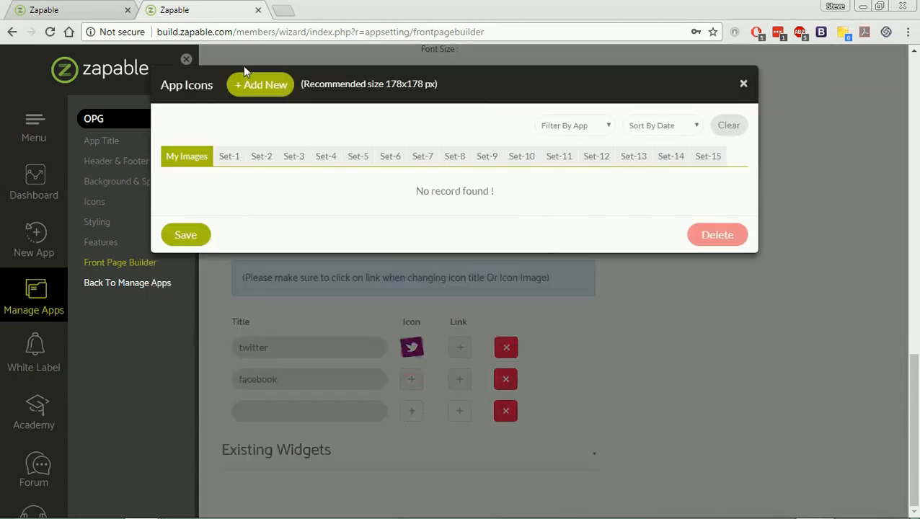
pyautogui.click(390, 156)
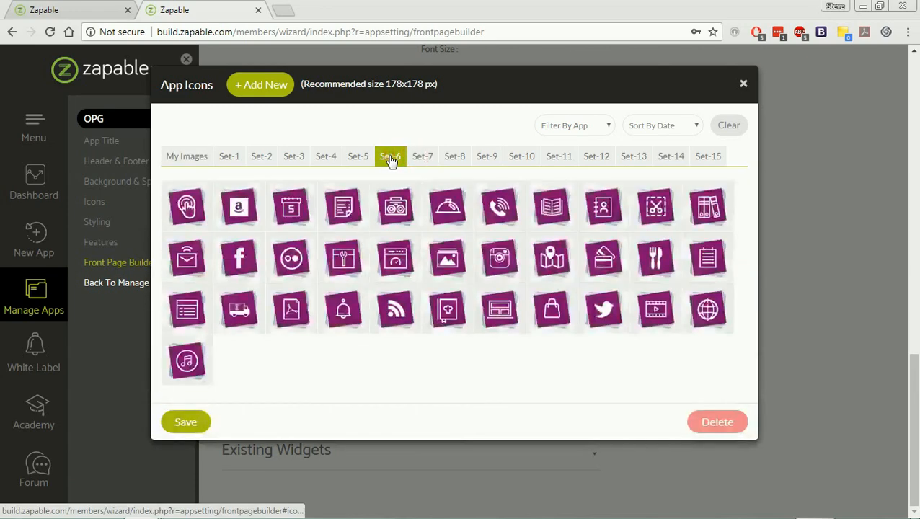
pyautogui.click(239, 257)
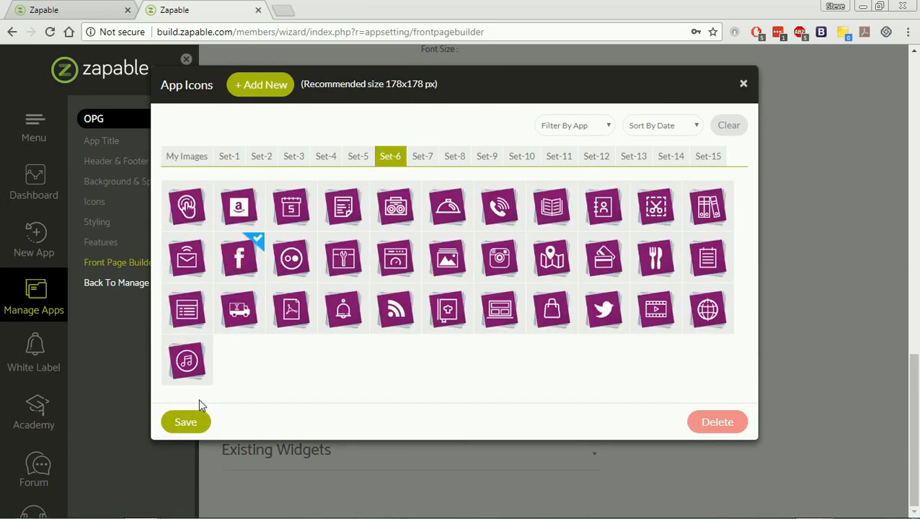
pyautogui.click(186, 422)
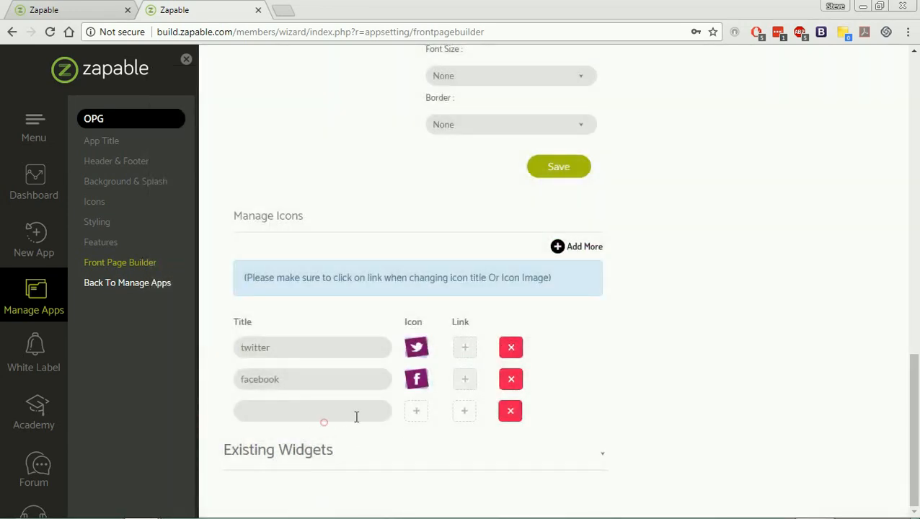
pyautogui.click(312, 412)
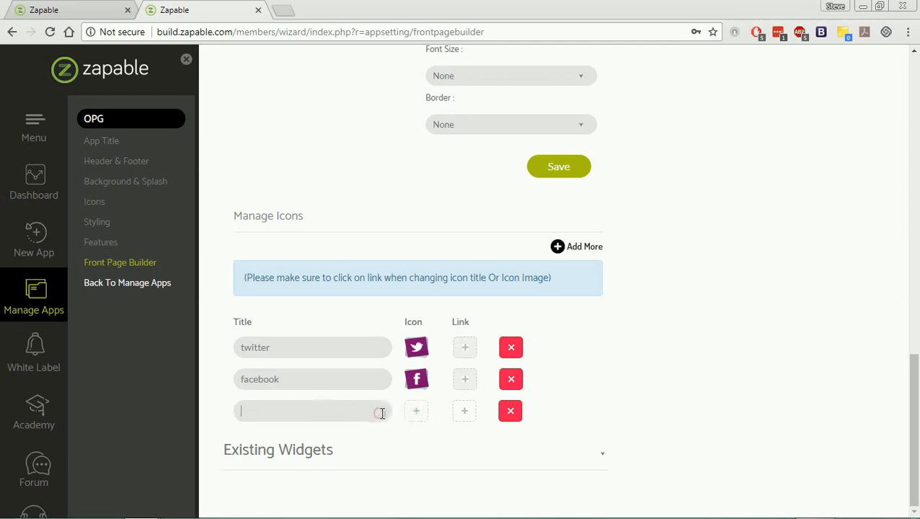
pyautogui.write('youtube')
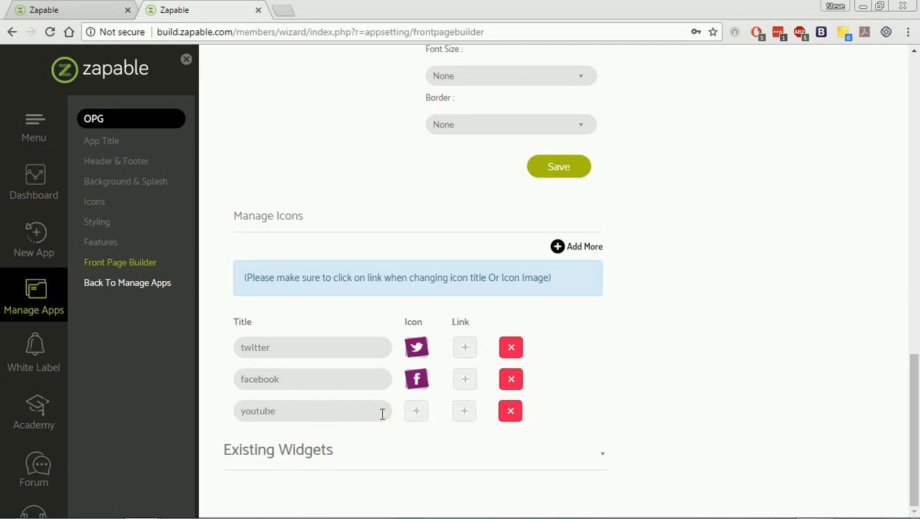
# Assign the purple video icon from Set-6 to the youtube row
pyautogui.click(416, 411)
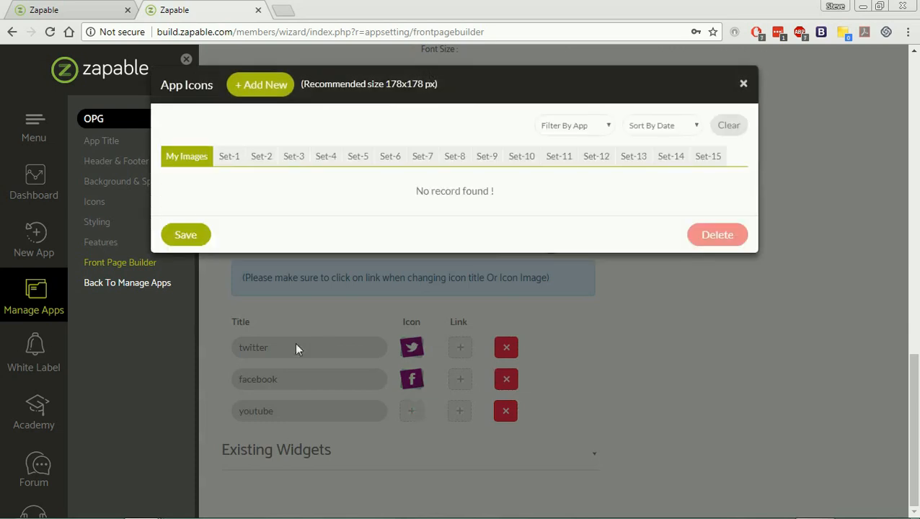
pyautogui.click(391, 156)
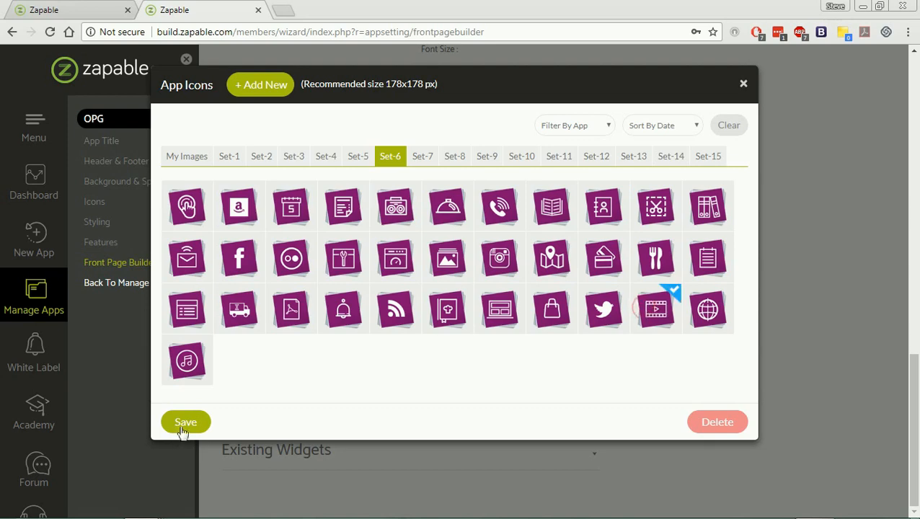
pyautogui.click(185, 422)
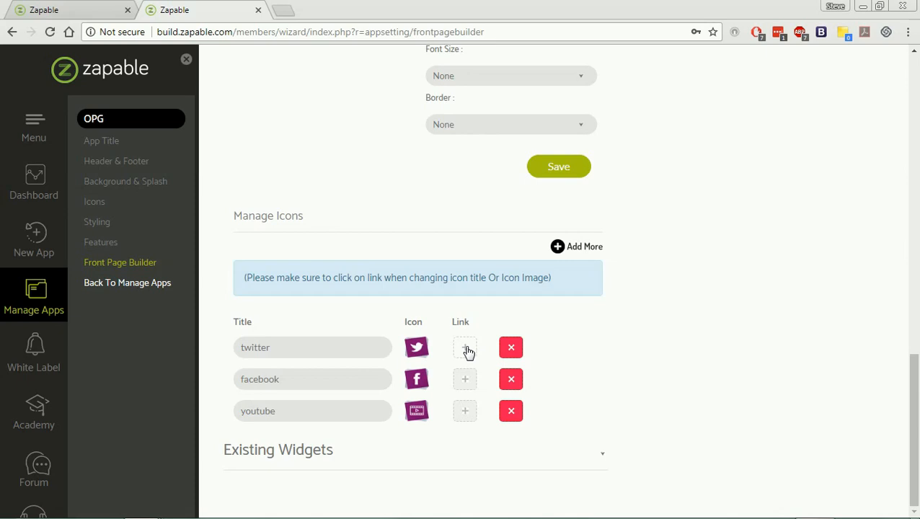
pyautogui.moveTo(467, 352)
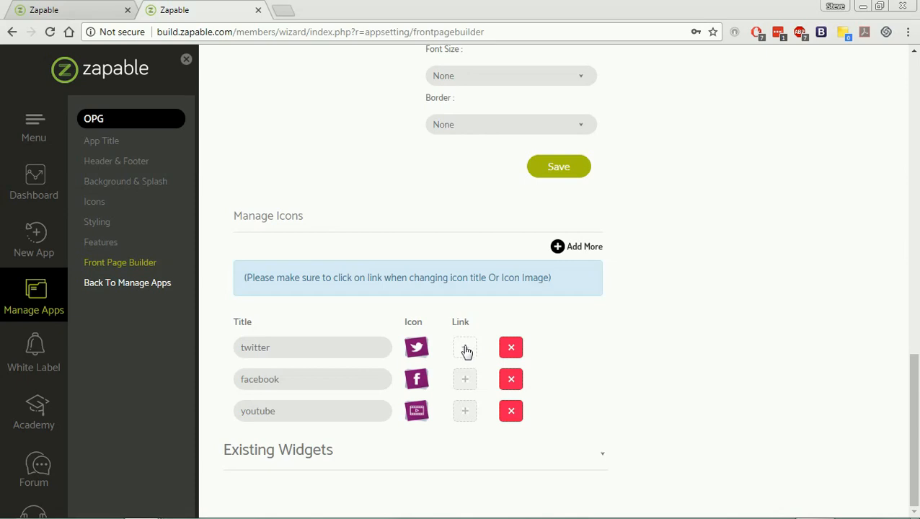
# Link the twitter icon to the Twitter feature
pyautogui.click(465, 347)
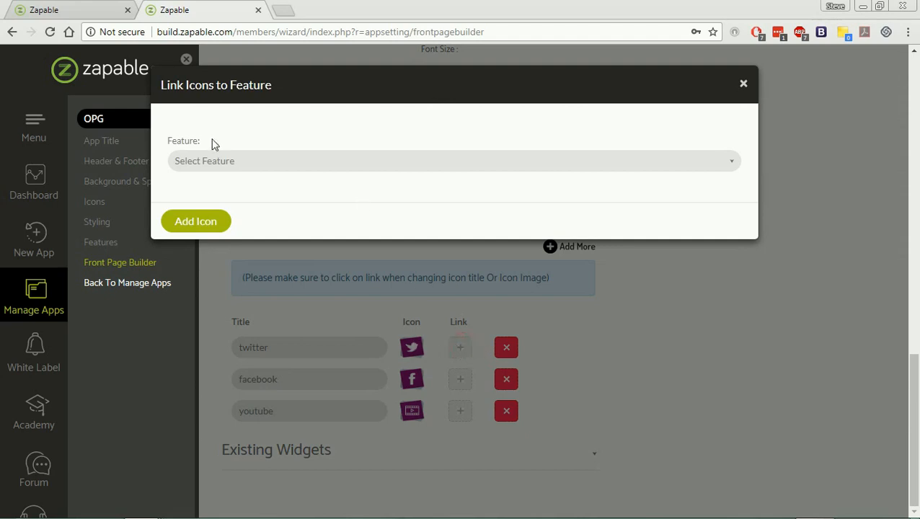
pyautogui.click(453, 160)
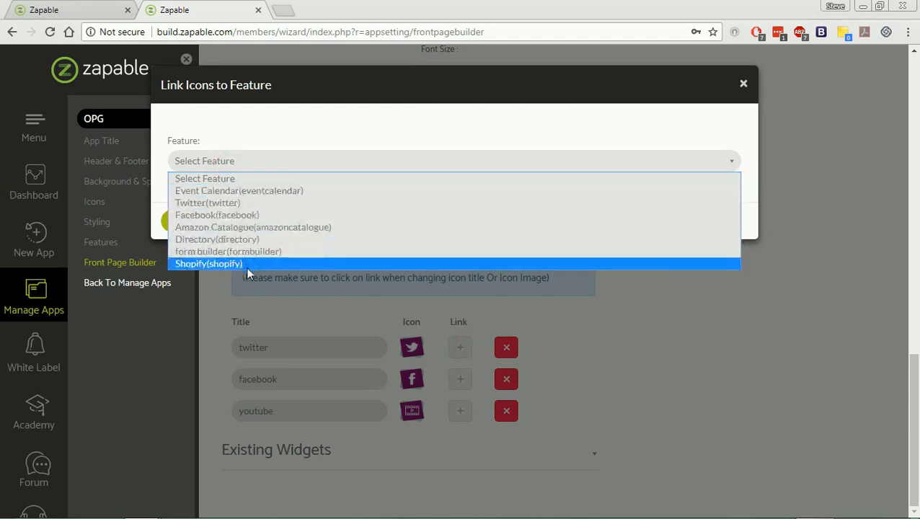
pyautogui.moveTo(249, 178)
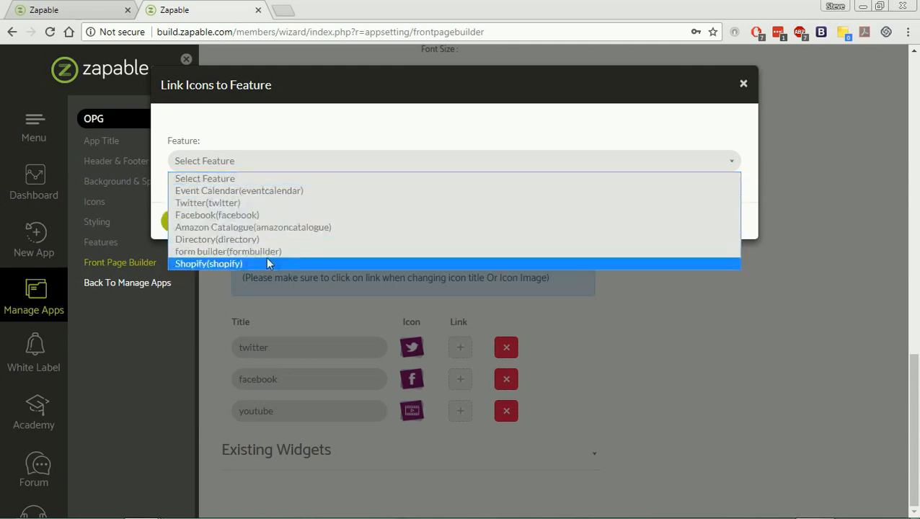
pyautogui.moveTo(228, 251)
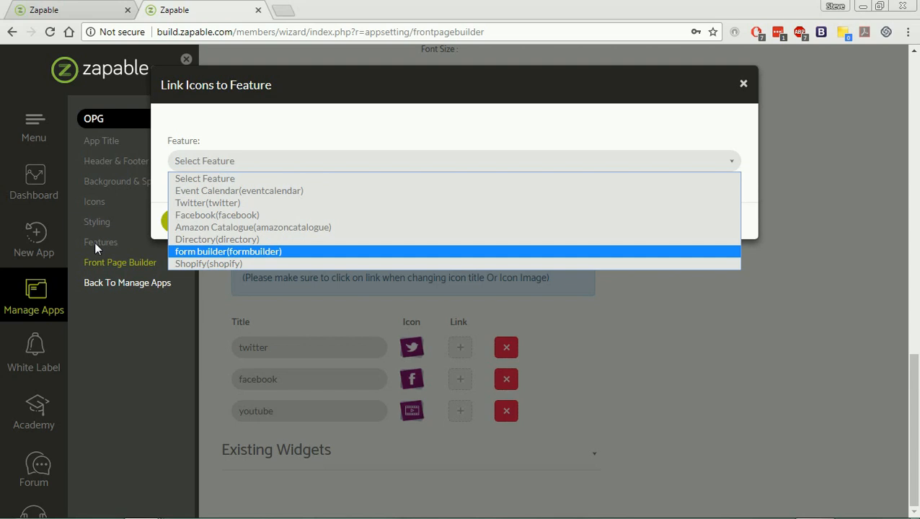
pyautogui.moveTo(239, 190)
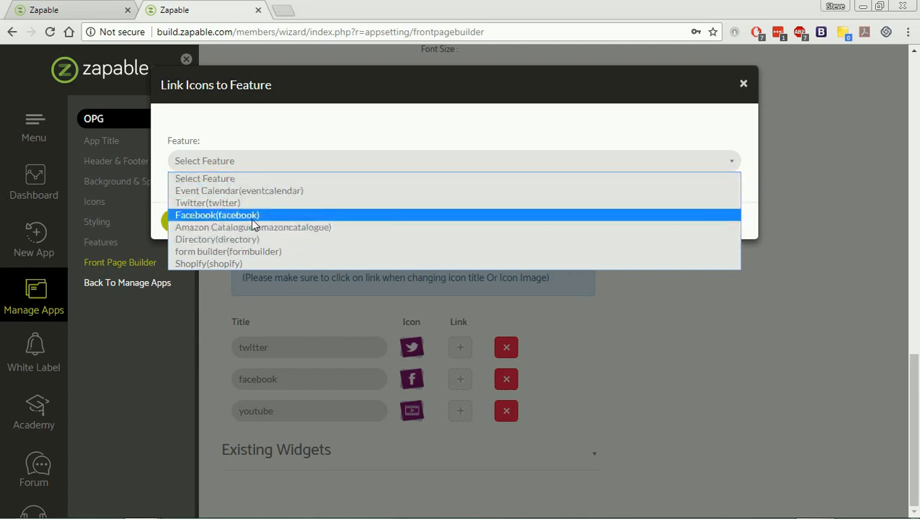
pyautogui.click(207, 203)
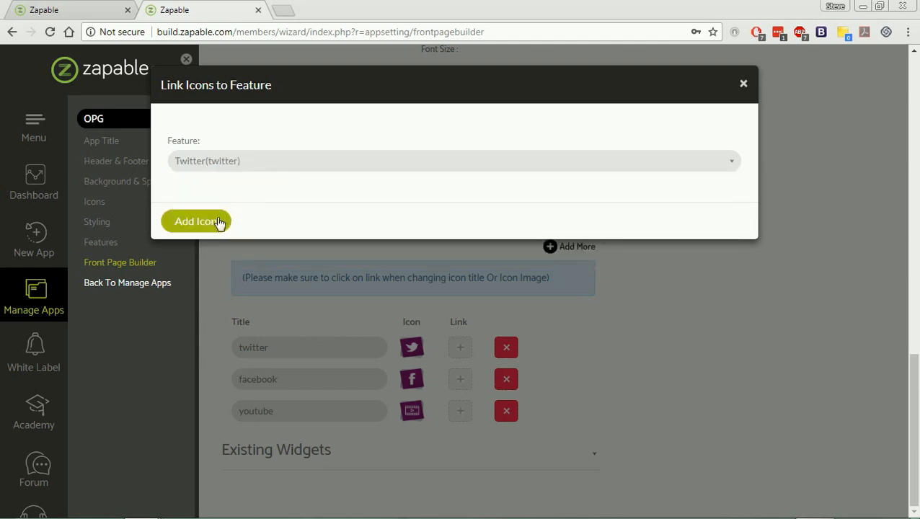
pyautogui.click(196, 222)
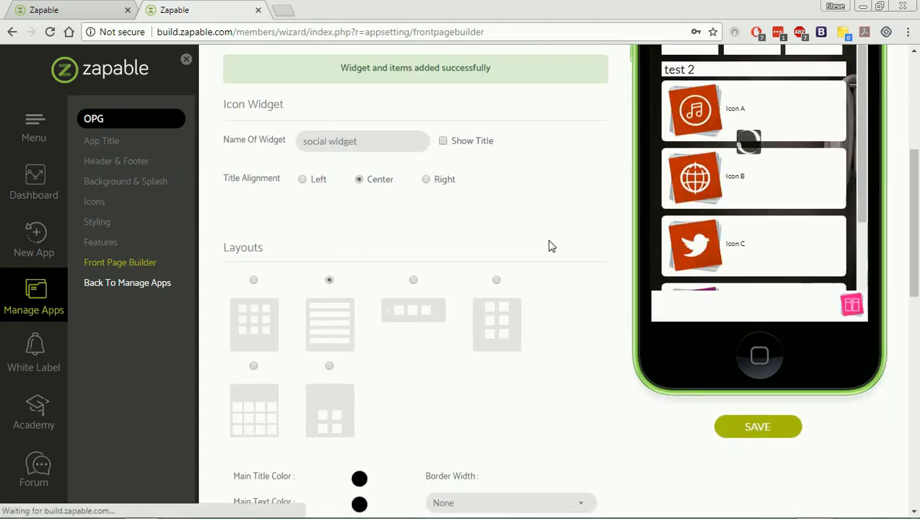
# Link the last icon to Amazon Catalogue and add it to the widget
pyautogui.scroll(-3)
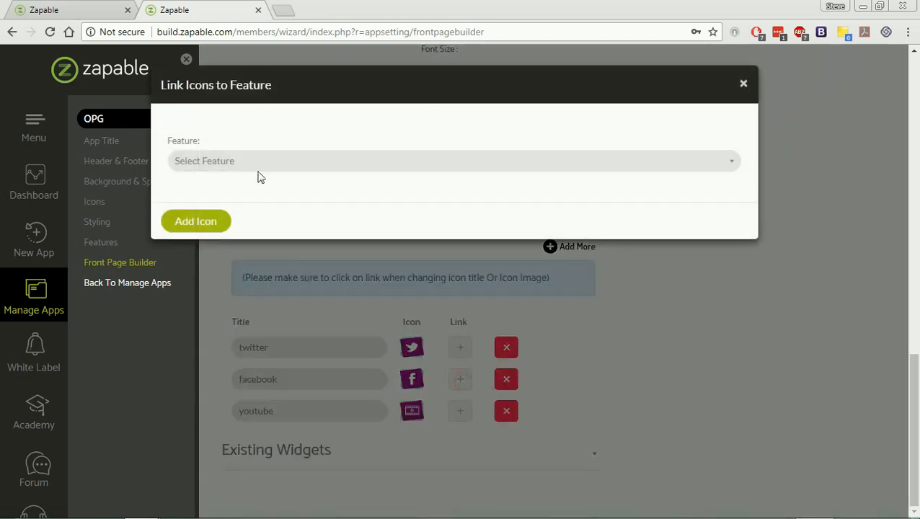
pyautogui.click(453, 161)
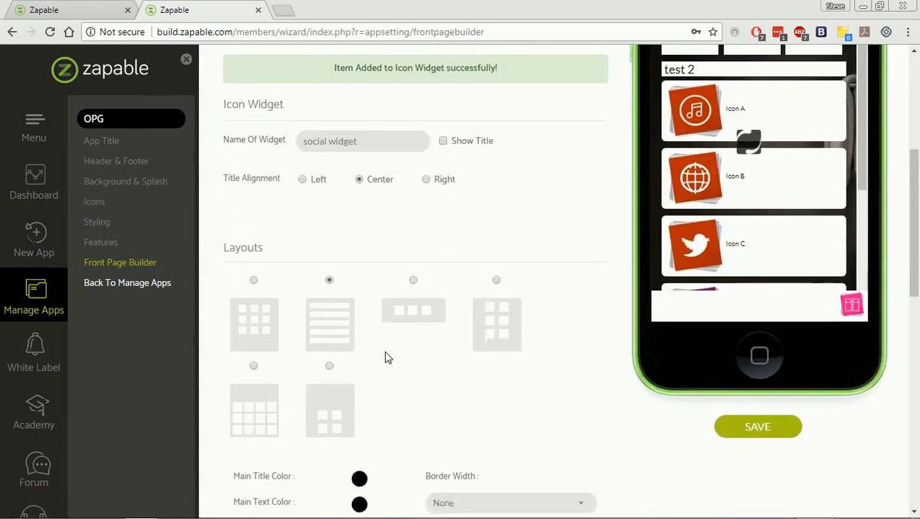
pyautogui.scroll(-3)
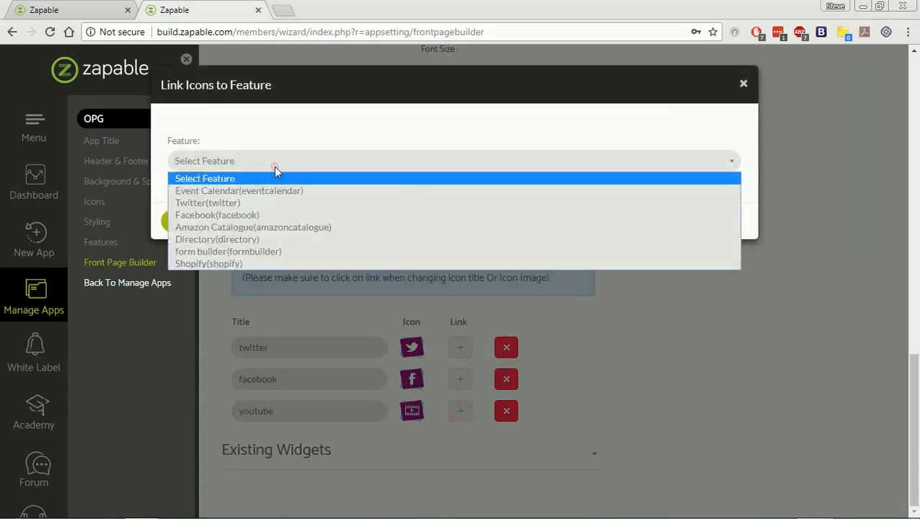
pyautogui.moveTo(259, 228)
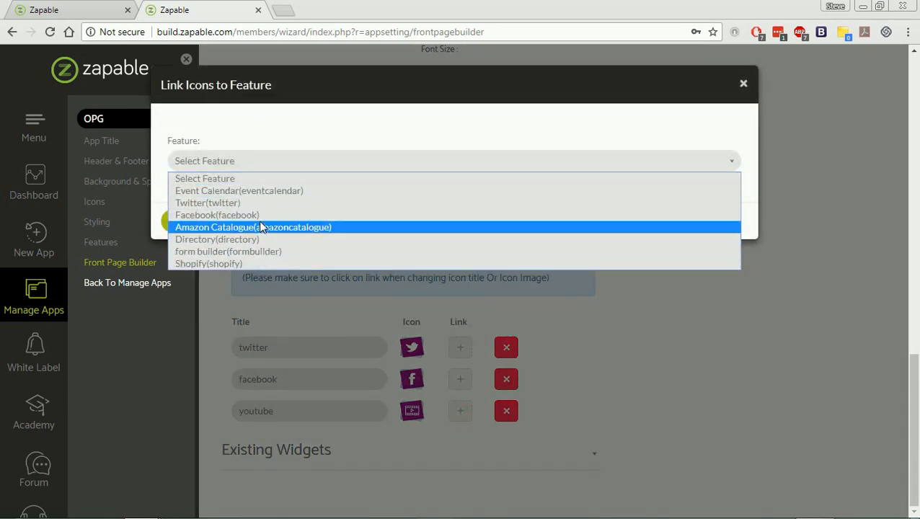
pyautogui.click(253, 227)
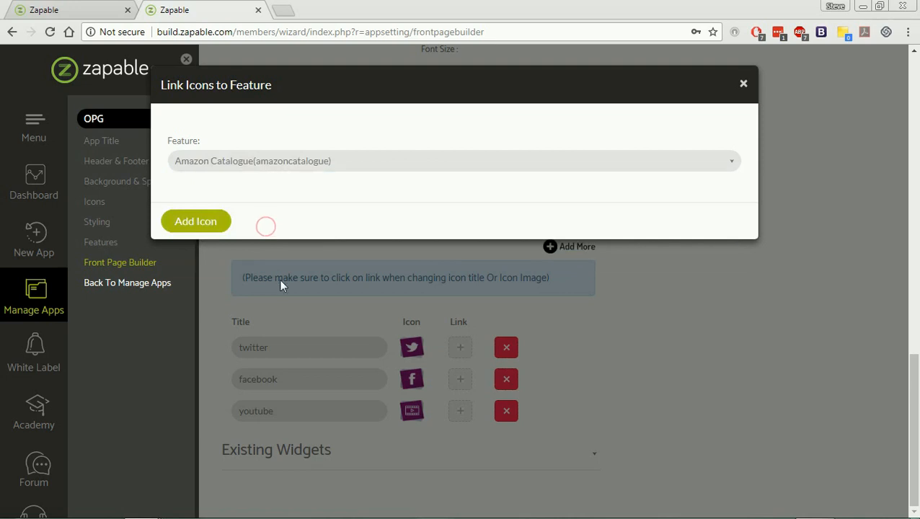
pyautogui.click(195, 222)
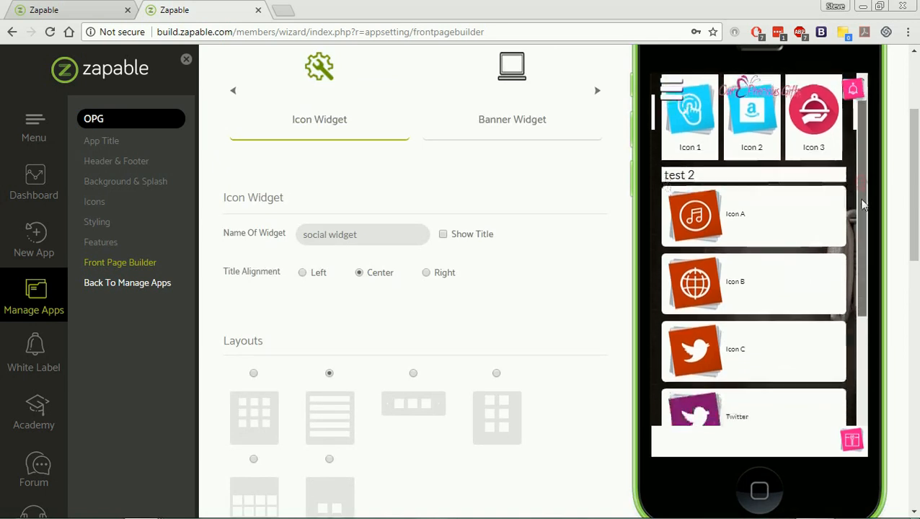
pyautogui.scroll(-3)
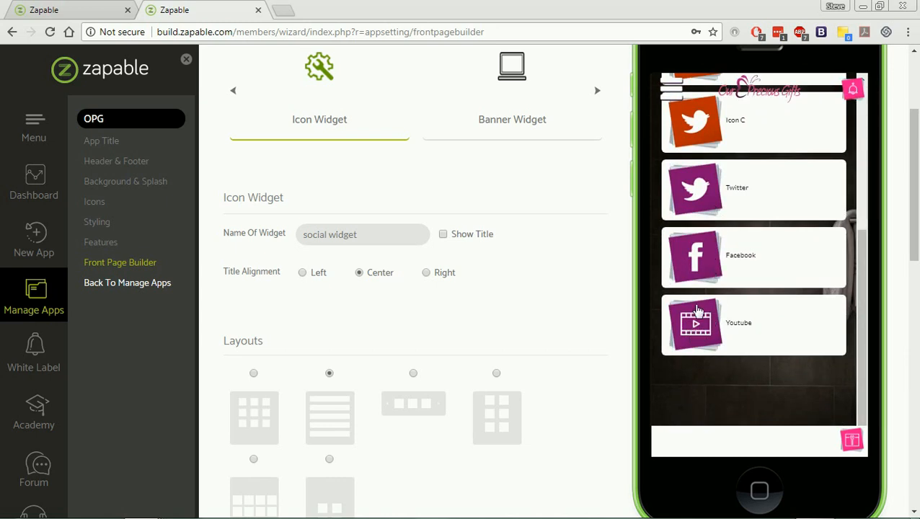
pyautogui.moveTo(696, 195)
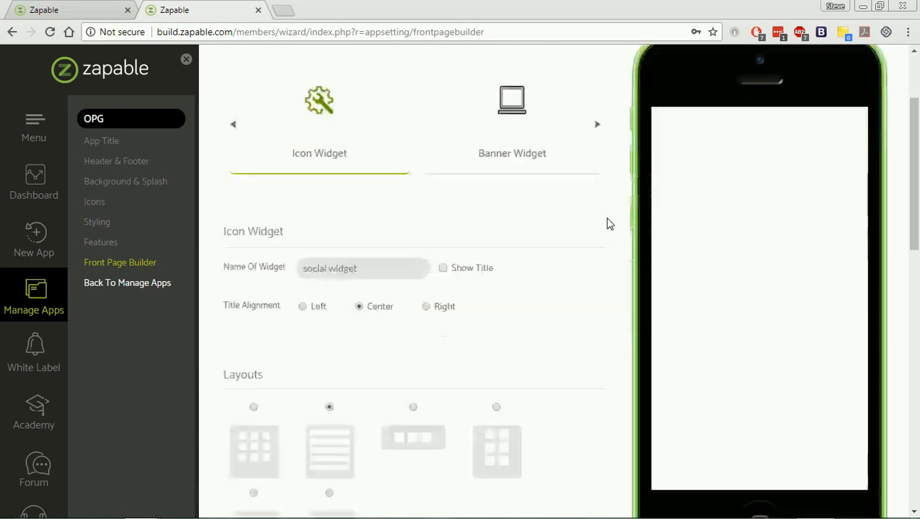
pyautogui.scroll(-3)
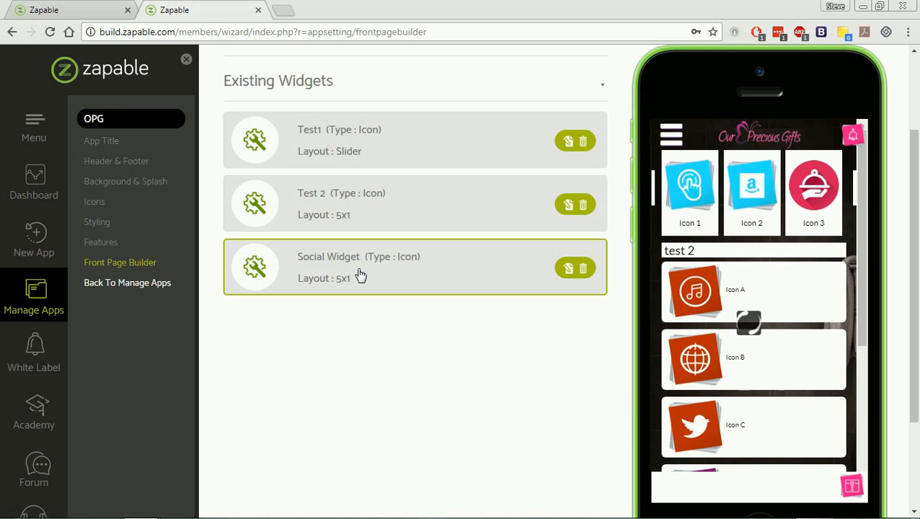
# Drag Social Widget above Test1 so it is the first existing widget
pyautogui.moveTo(360, 276); pyautogui.dragTo(361, 121)
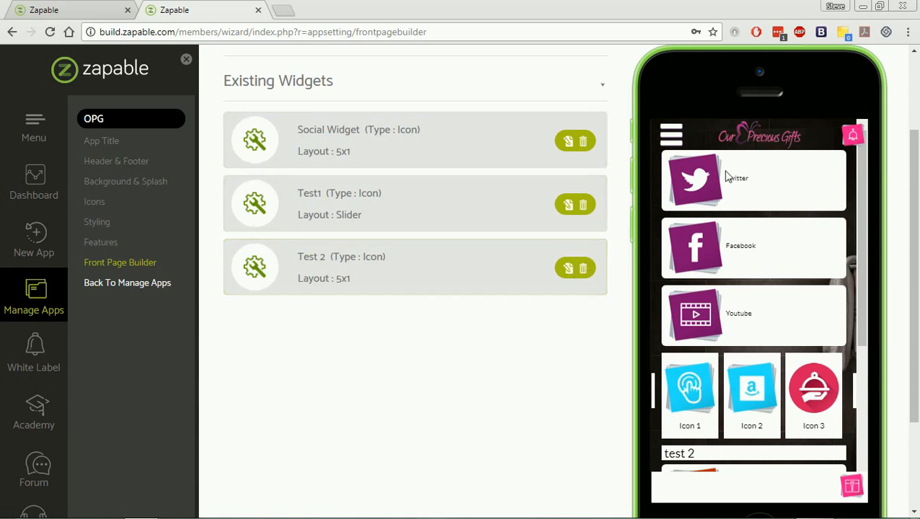
pyautogui.moveTo(662, 305)
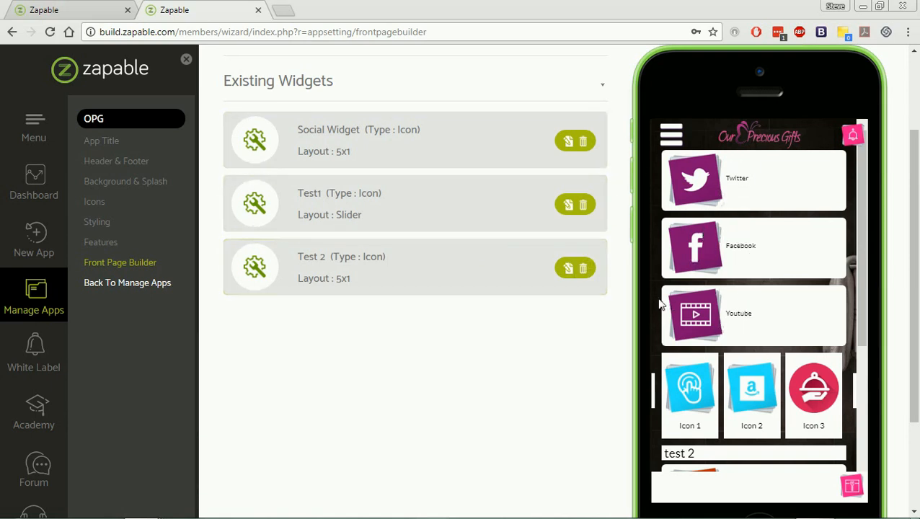
pyautogui.moveTo(690, 190)
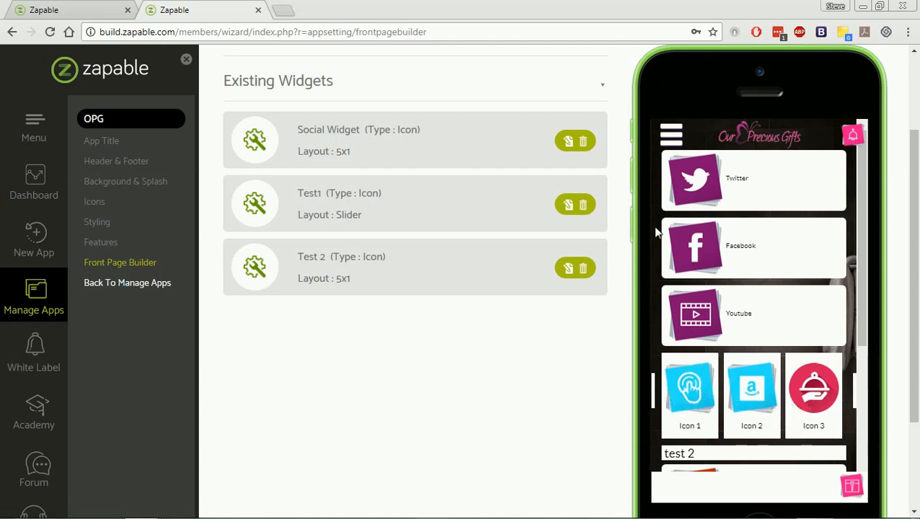
pyautogui.moveTo(771, 187)
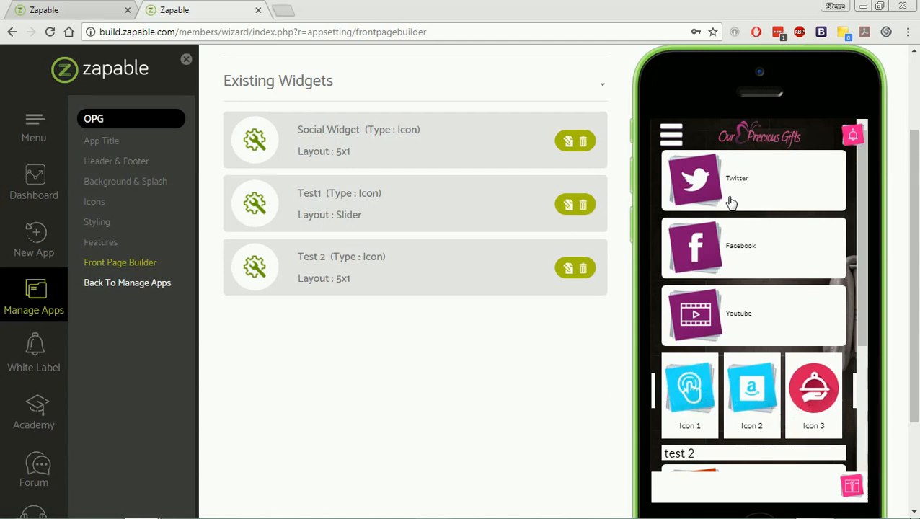
pyautogui.moveTo(839, 201)
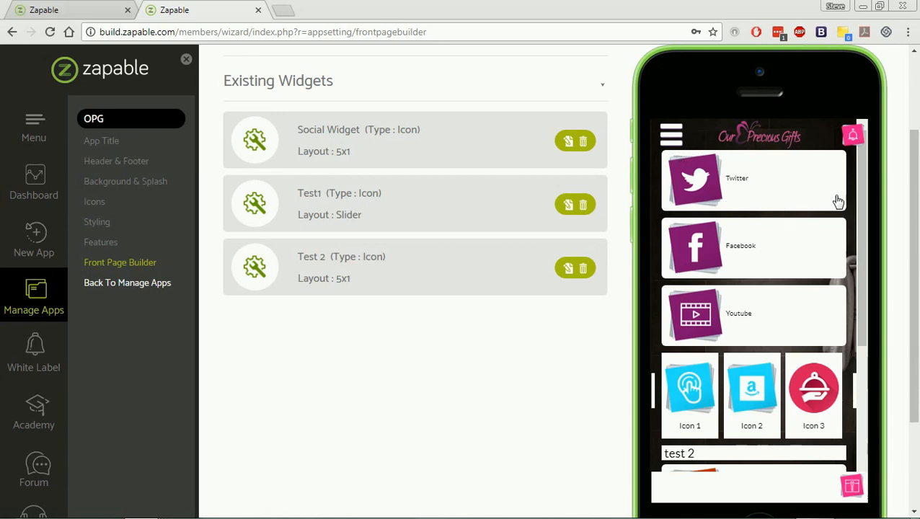
pyautogui.moveTo(680, 311)
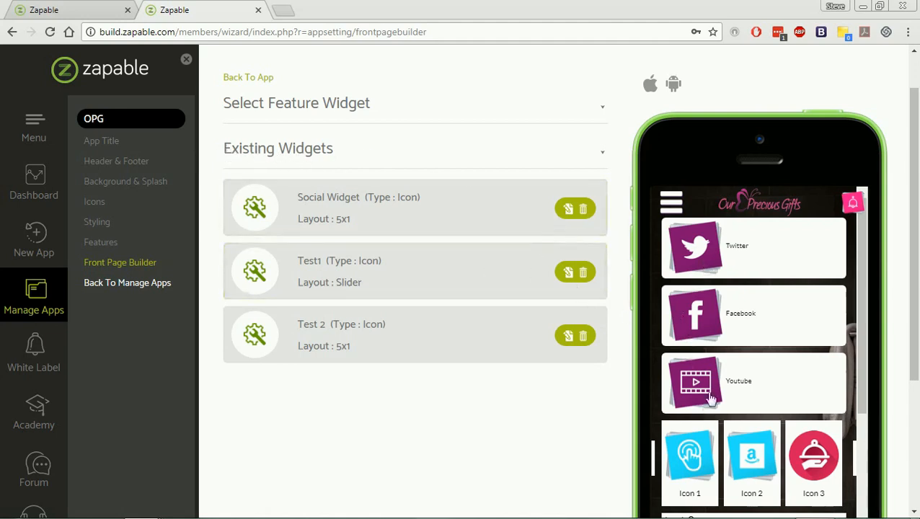
pyautogui.moveTo(378, 330)
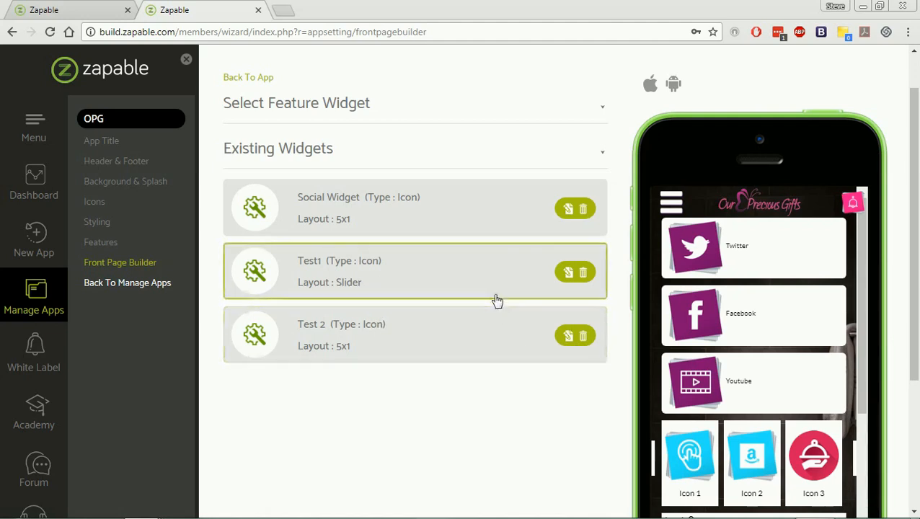
pyautogui.moveTo(568, 280)
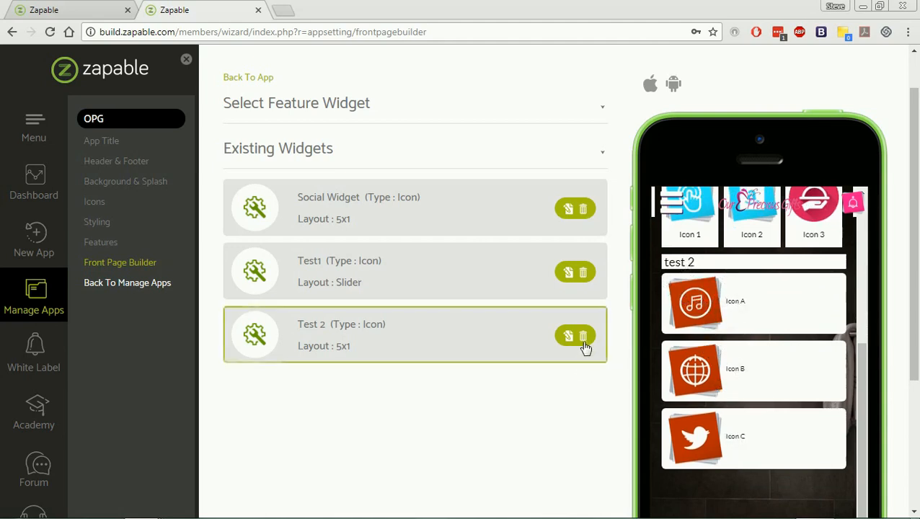
# Delete the Test 2 widget card and confirm the deletion
pyautogui.click(583, 336)
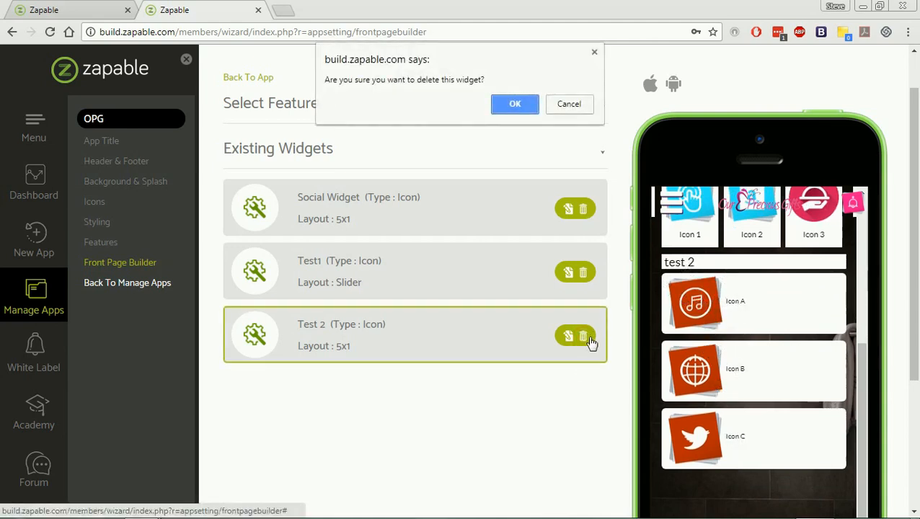
pyautogui.click(515, 103)
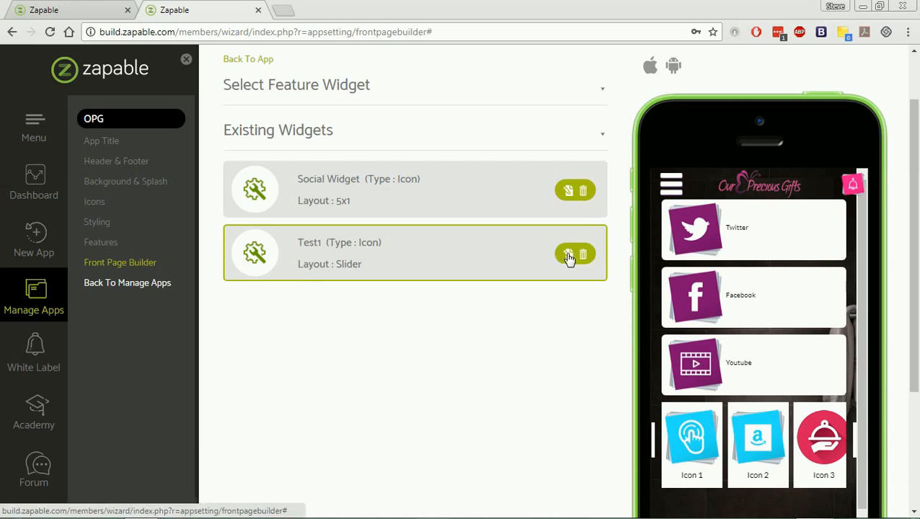
# Retitle Test1's first two icon rows to 'the name' and 'OF THIS', then save
pyautogui.click(569, 254)
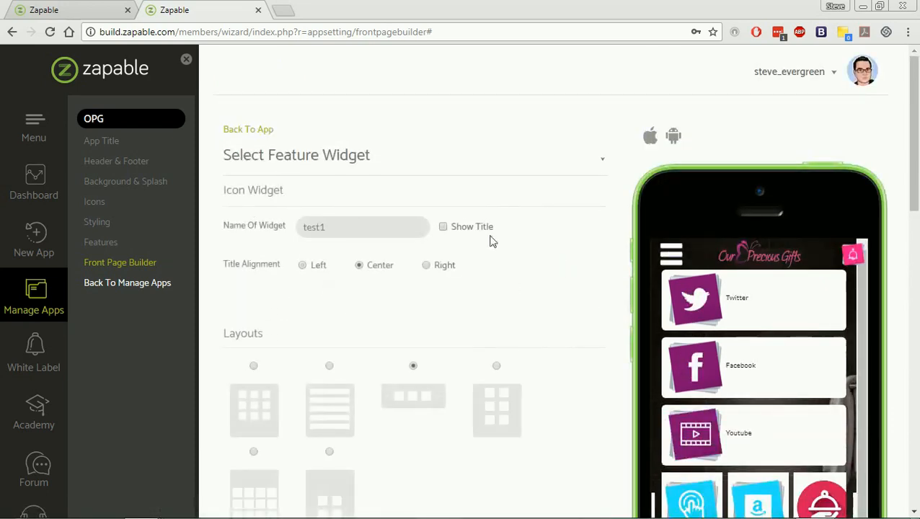
pyautogui.scroll(-3)
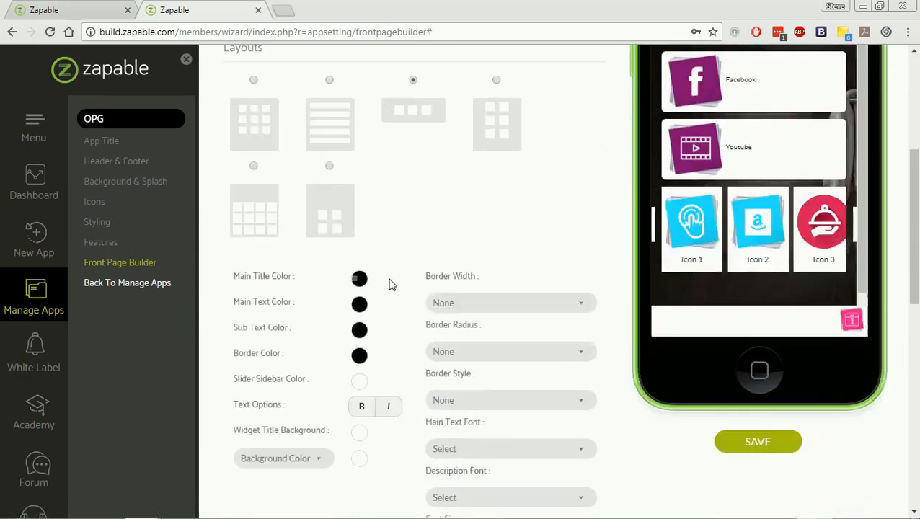
pyautogui.scroll(-3)
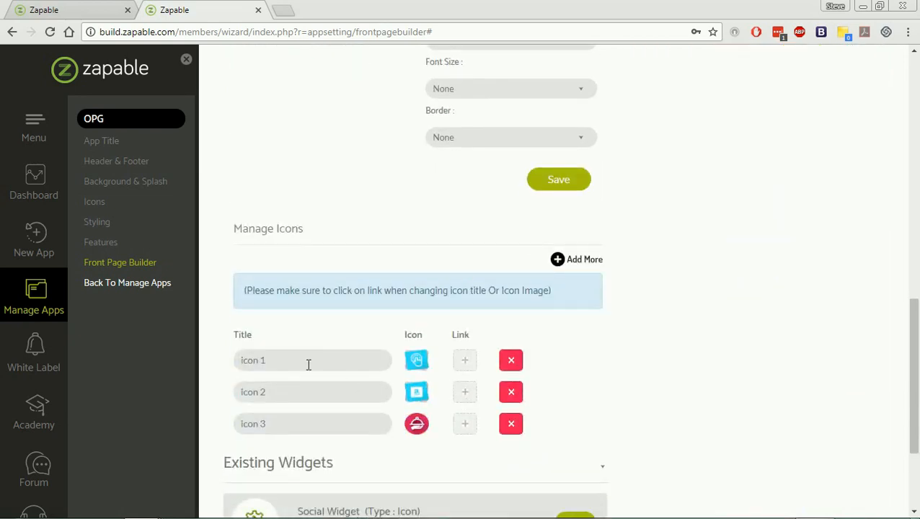
pyautogui.write('the name')
pyautogui.write('OF THIS')
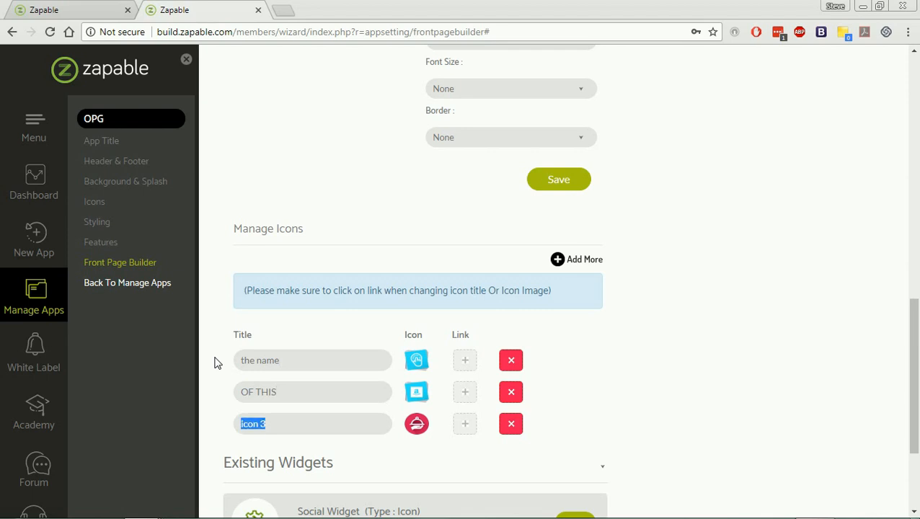
pyautogui.write('has changed')
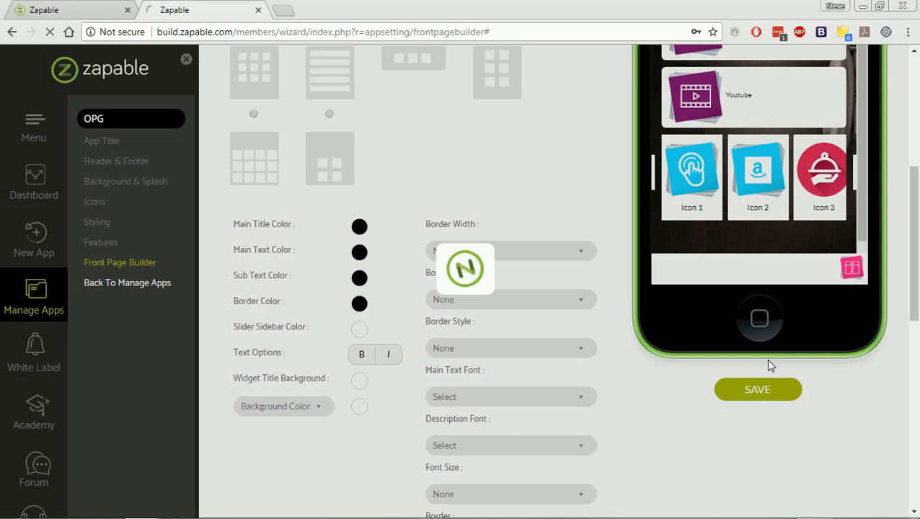
pyautogui.click(757, 390)
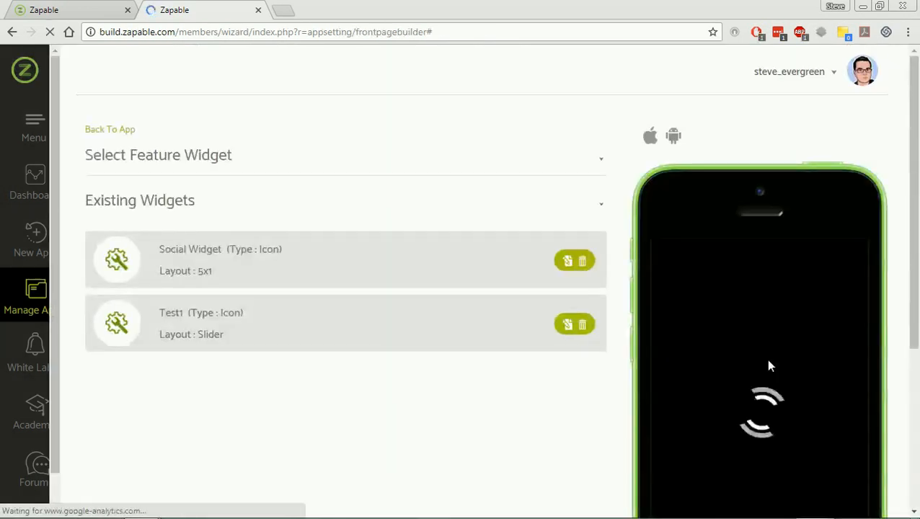